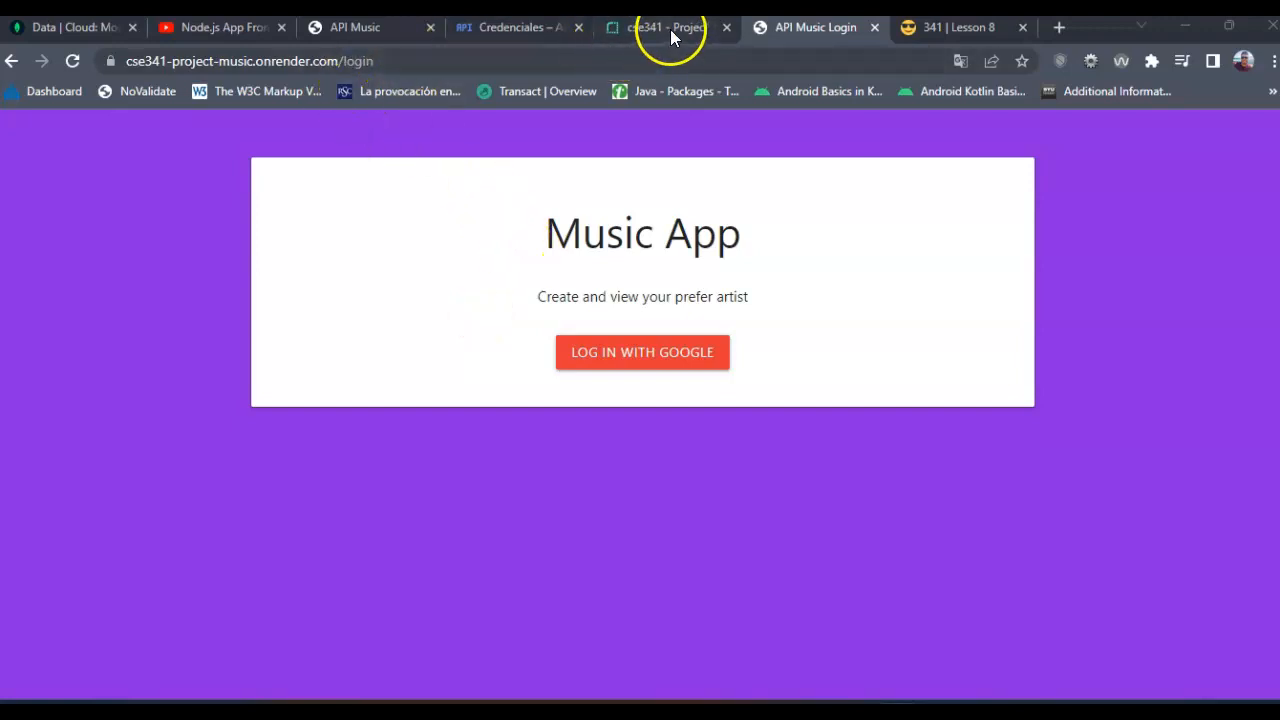
Run the GET /artist test in Swagger UI, which returns a 404 'Cannot GET /' error.
{"action": "left_click", "coordinate": [250, 61]}
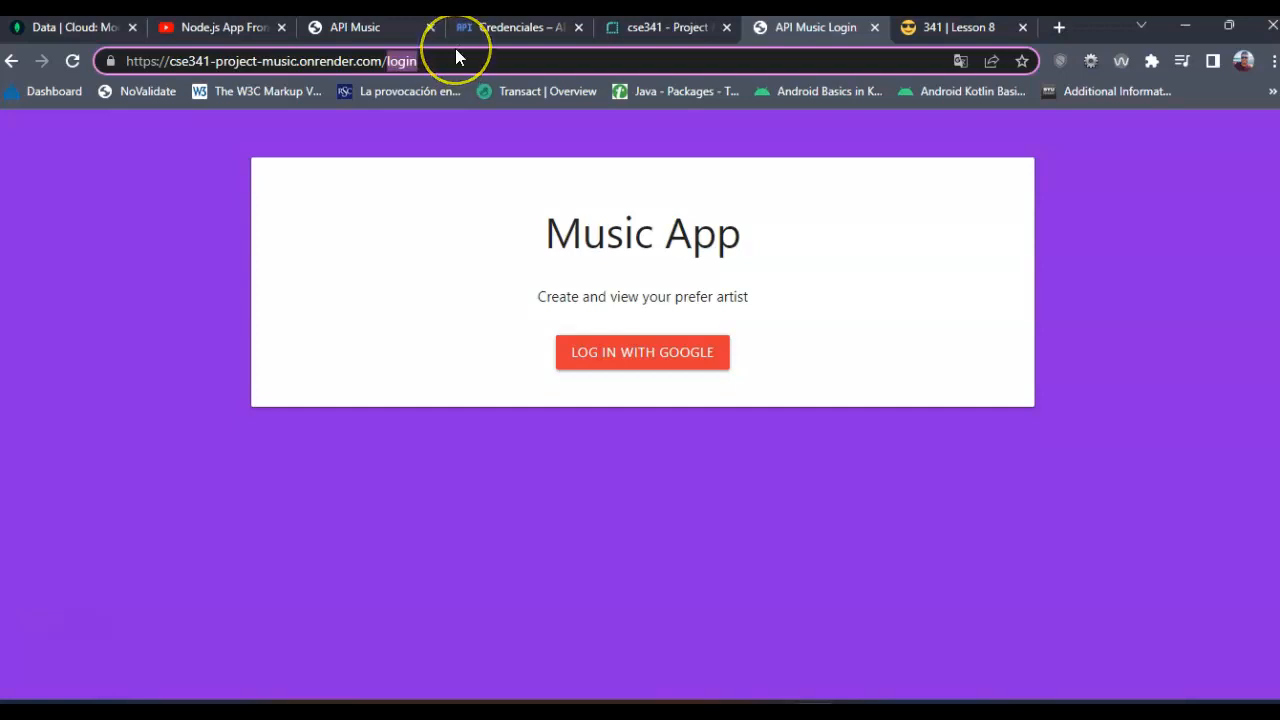
{"action": "left_click", "coordinate": [270, 61]}
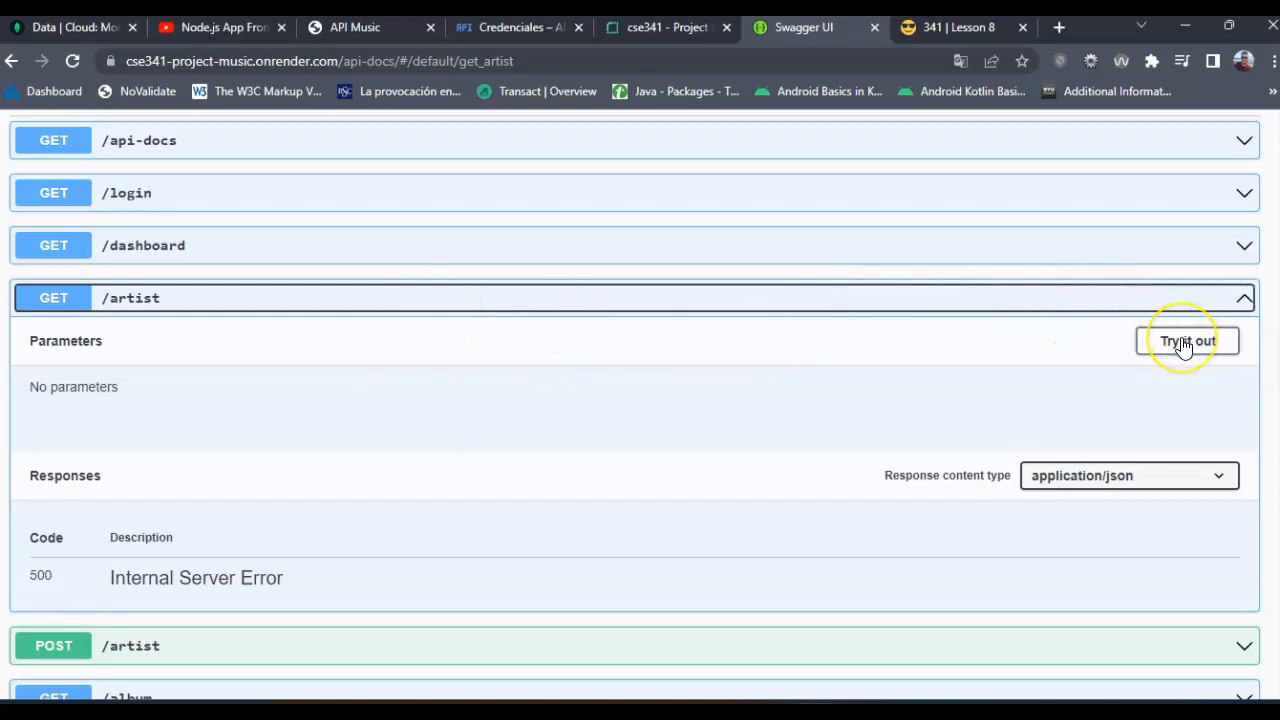
{"action": "left_click", "coordinate": [1187, 340]}
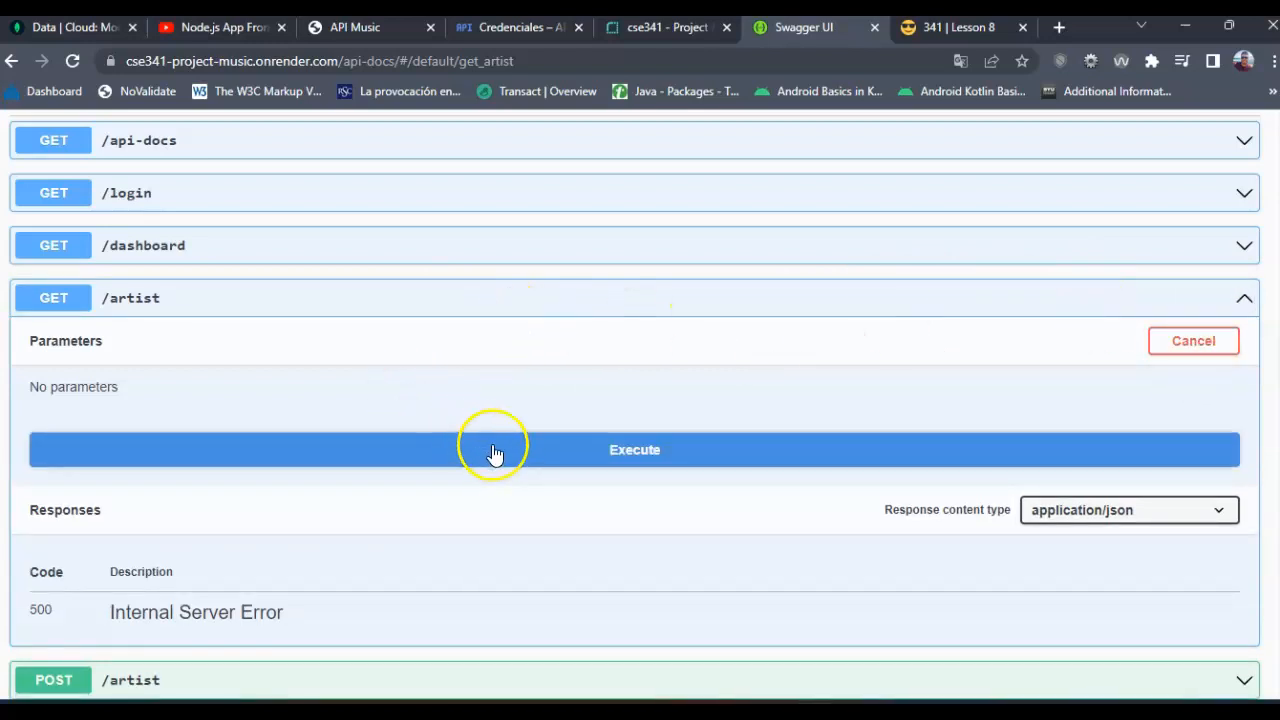
{"action": "left_click", "coordinate": [634, 449]}
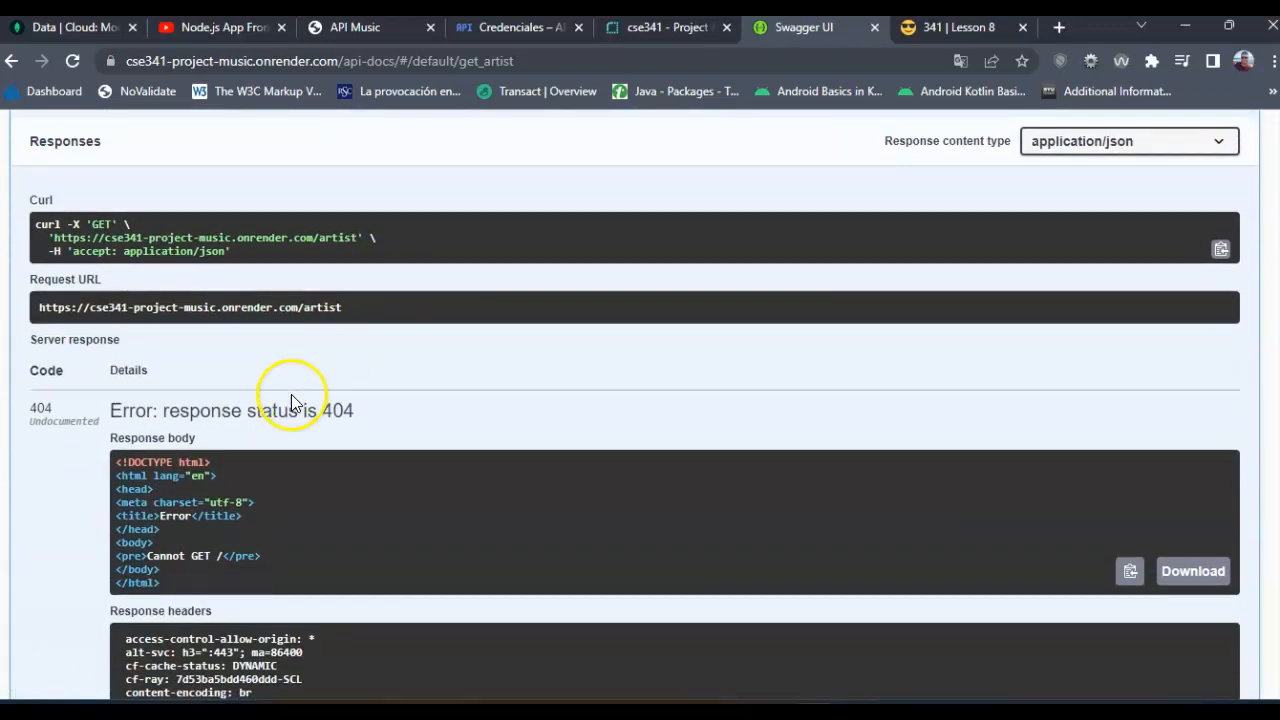
{"action": "scroll", "scroll_direction": "down", "scroll_amount": 3}
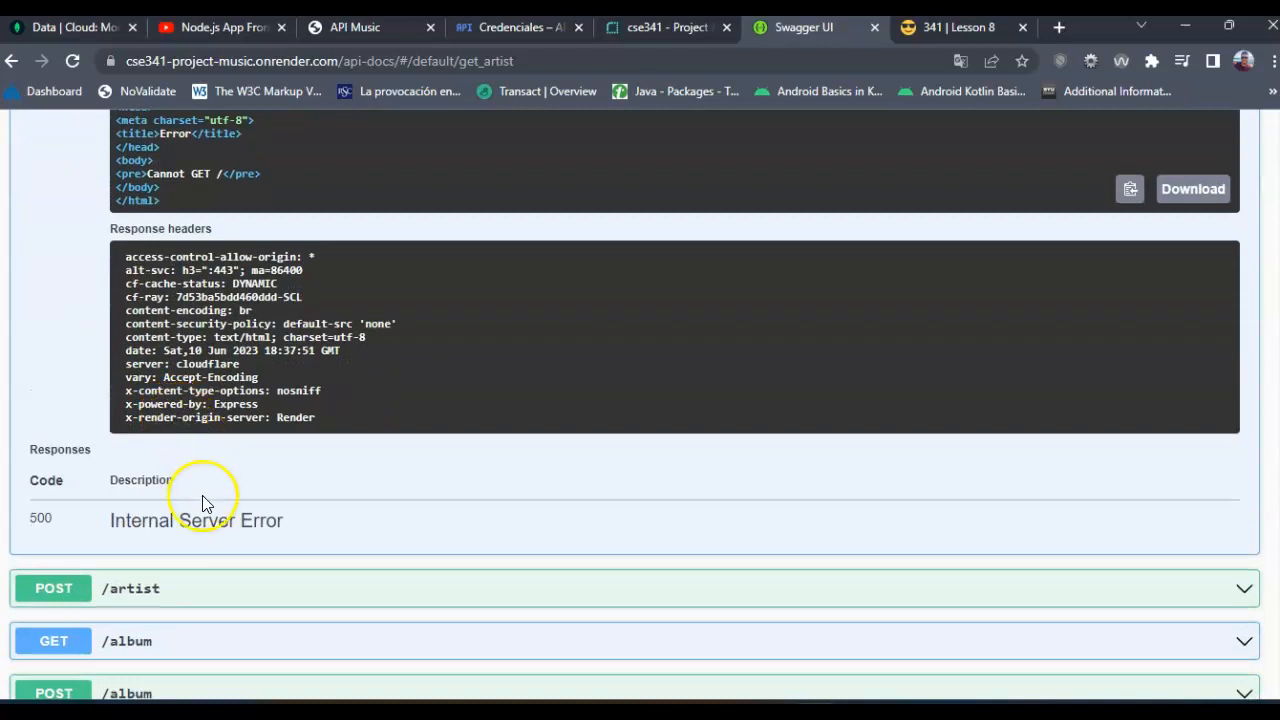
{"action": "mouse_move", "coordinate": [278, 445]}
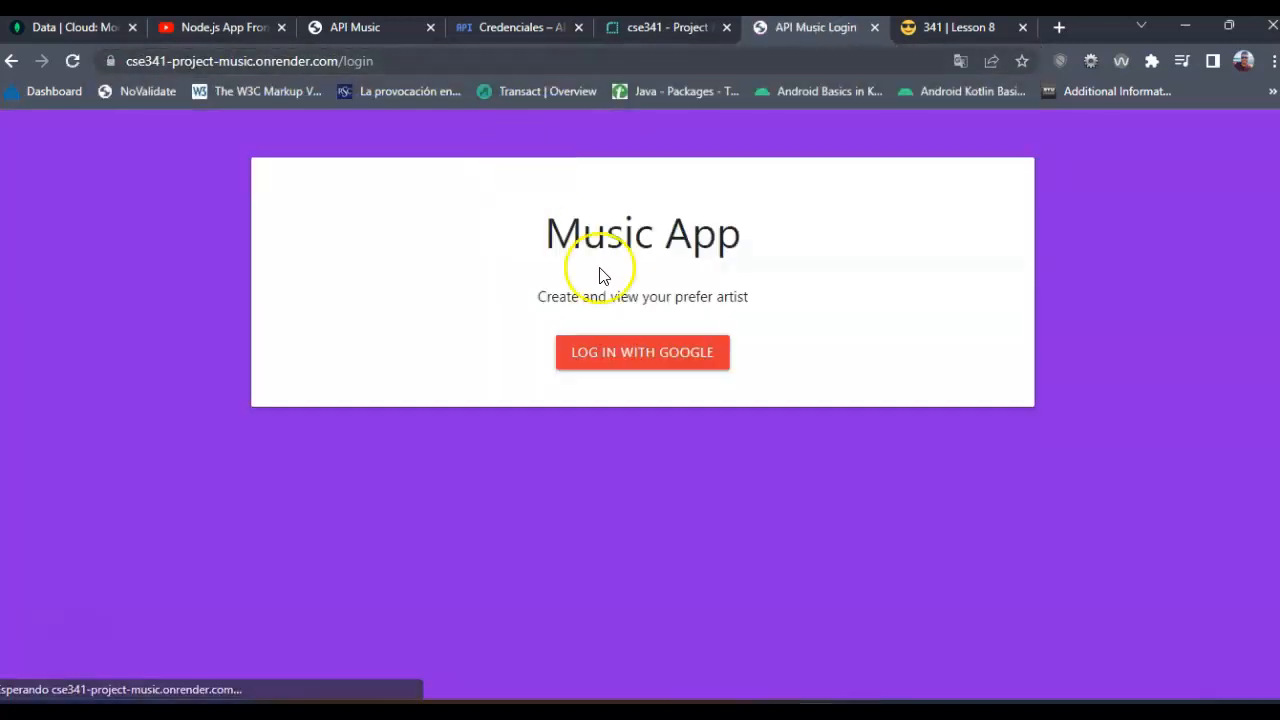
{"action": "mouse_move", "coordinate": [408, 170]}
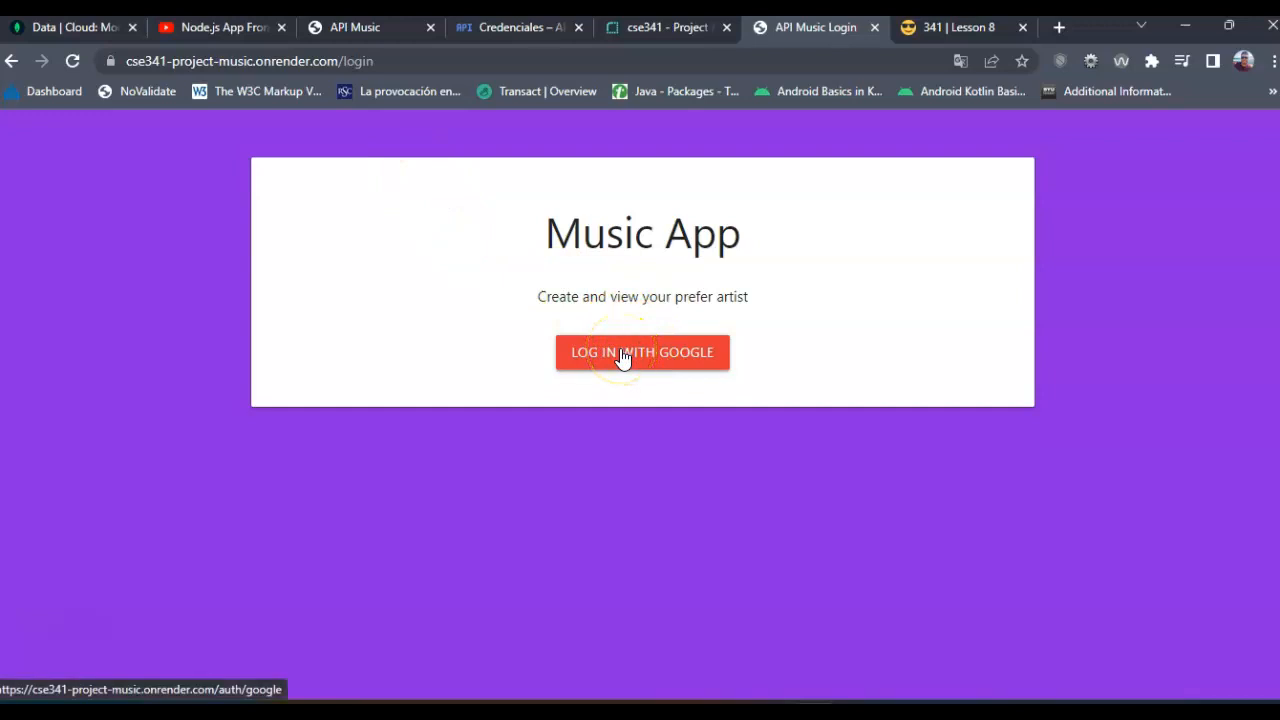
Sign in to the music app with Google to reach the welcome Dashboard.
{"action": "left_click", "coordinate": [642, 352]}
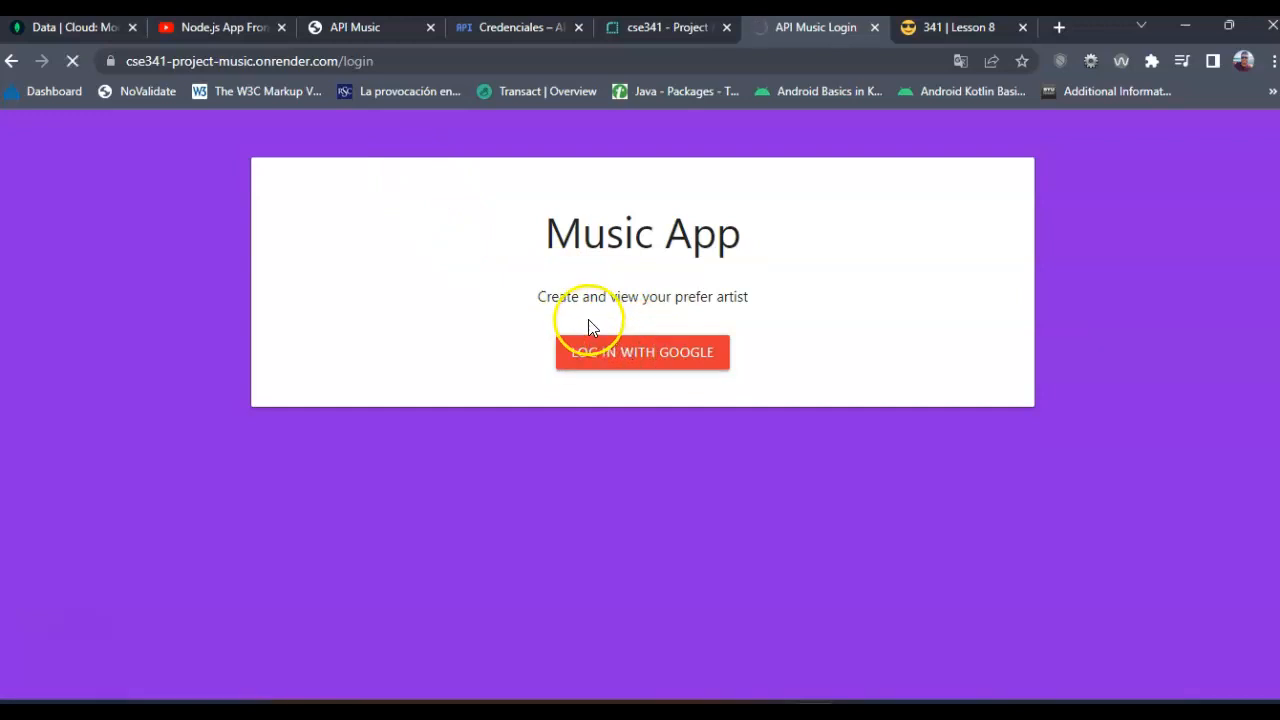
{"action": "left_click", "coordinate": [642, 352]}
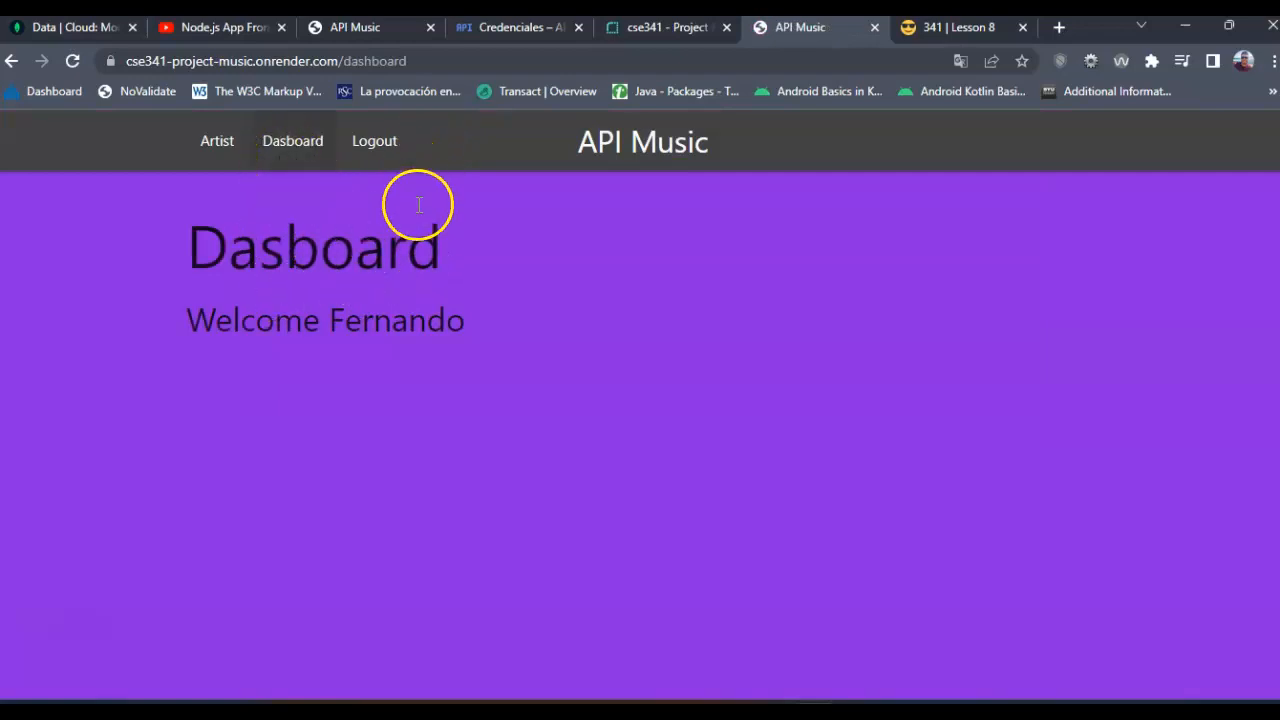
{"action": "mouse_move", "coordinate": [478, 330]}
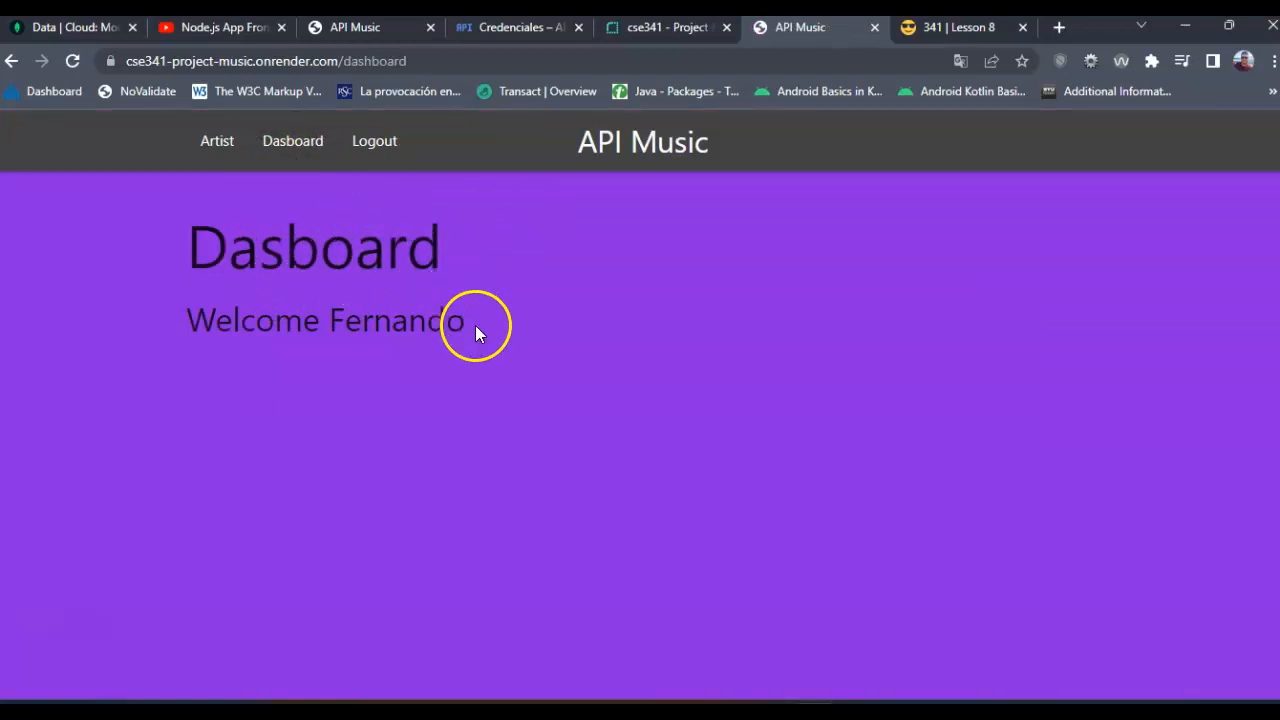
{"action": "mouse_move", "coordinate": [470, 325]}
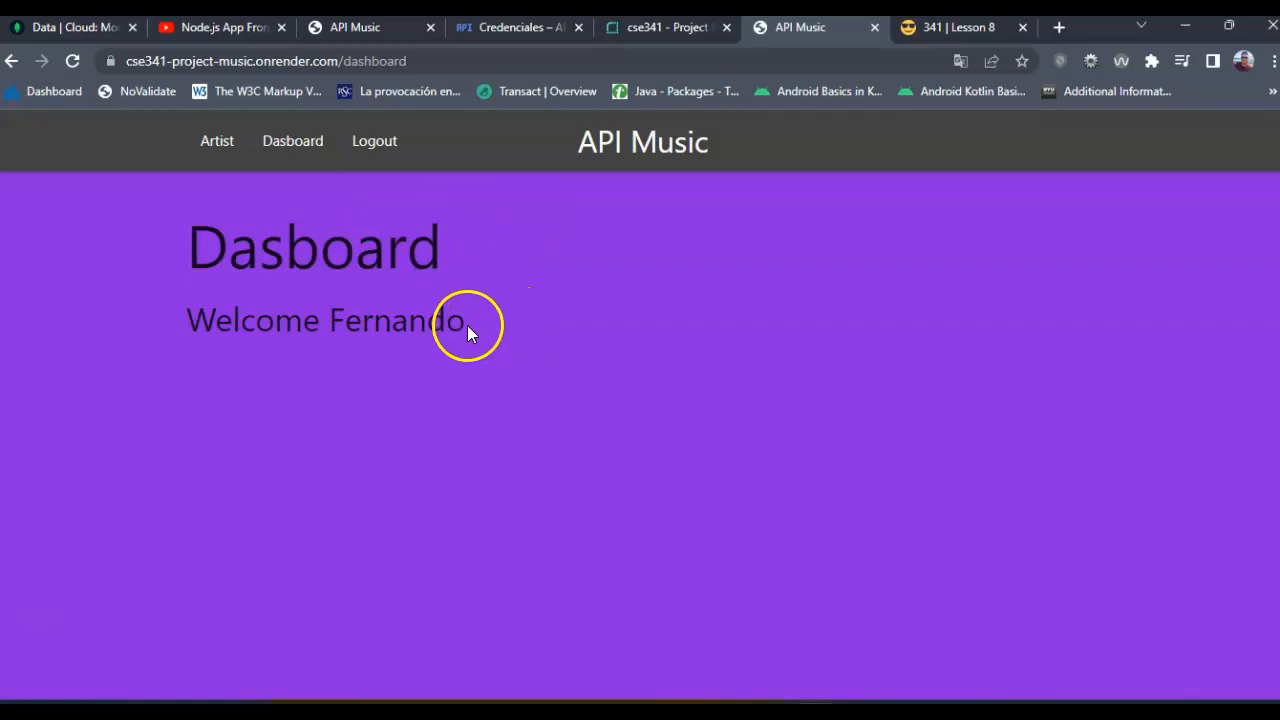
{"action": "mouse_move", "coordinate": [1243, 62]}
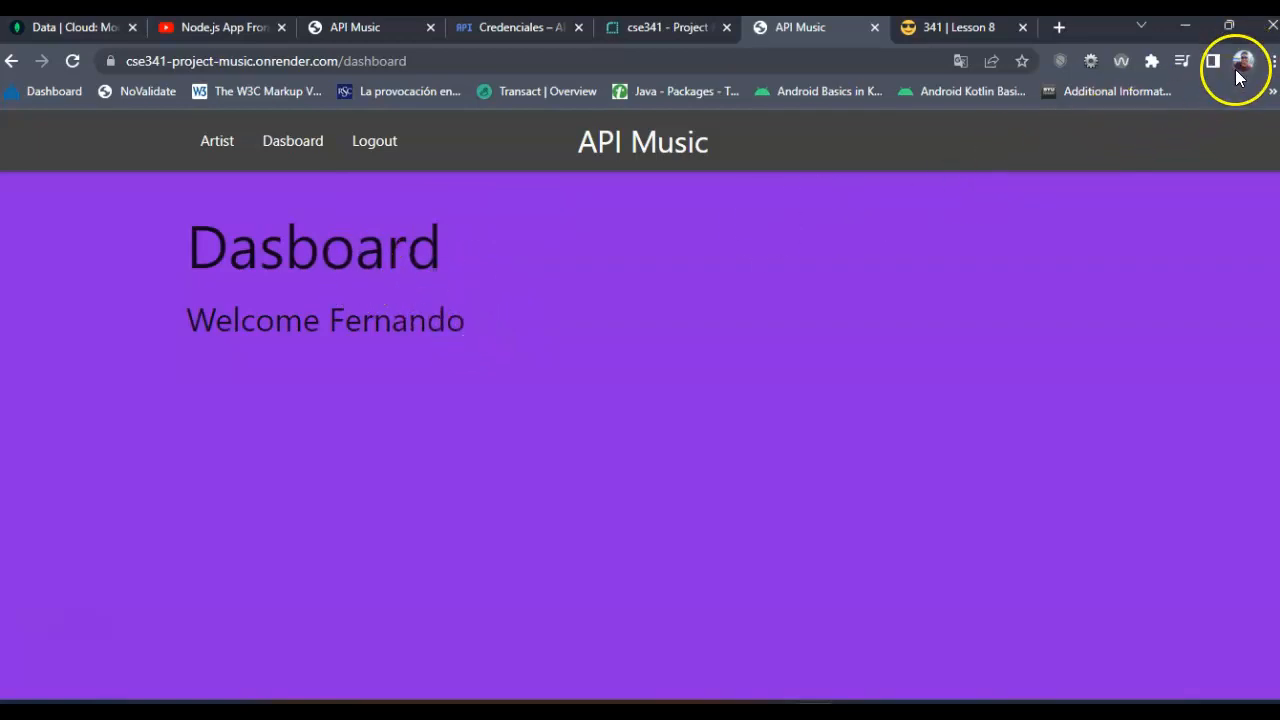
{"action": "mouse_move", "coordinate": [1245, 65]}
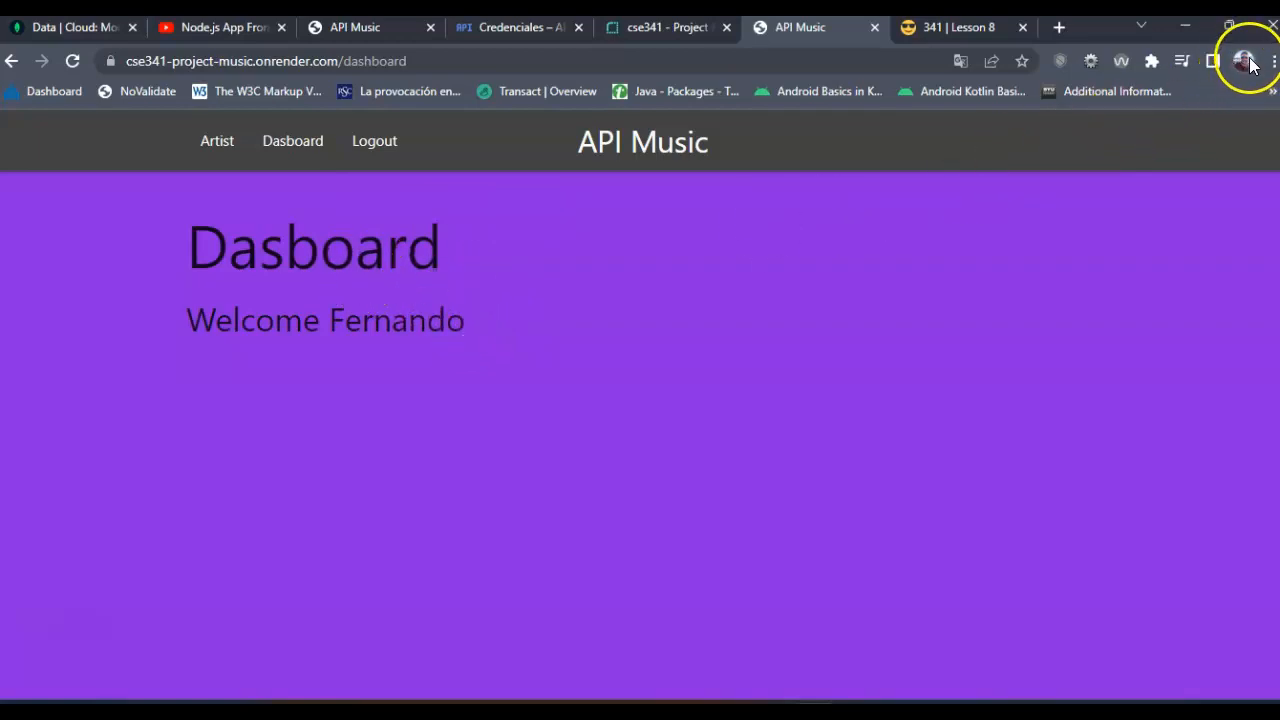
{"action": "mouse_move", "coordinate": [1245, 60]}
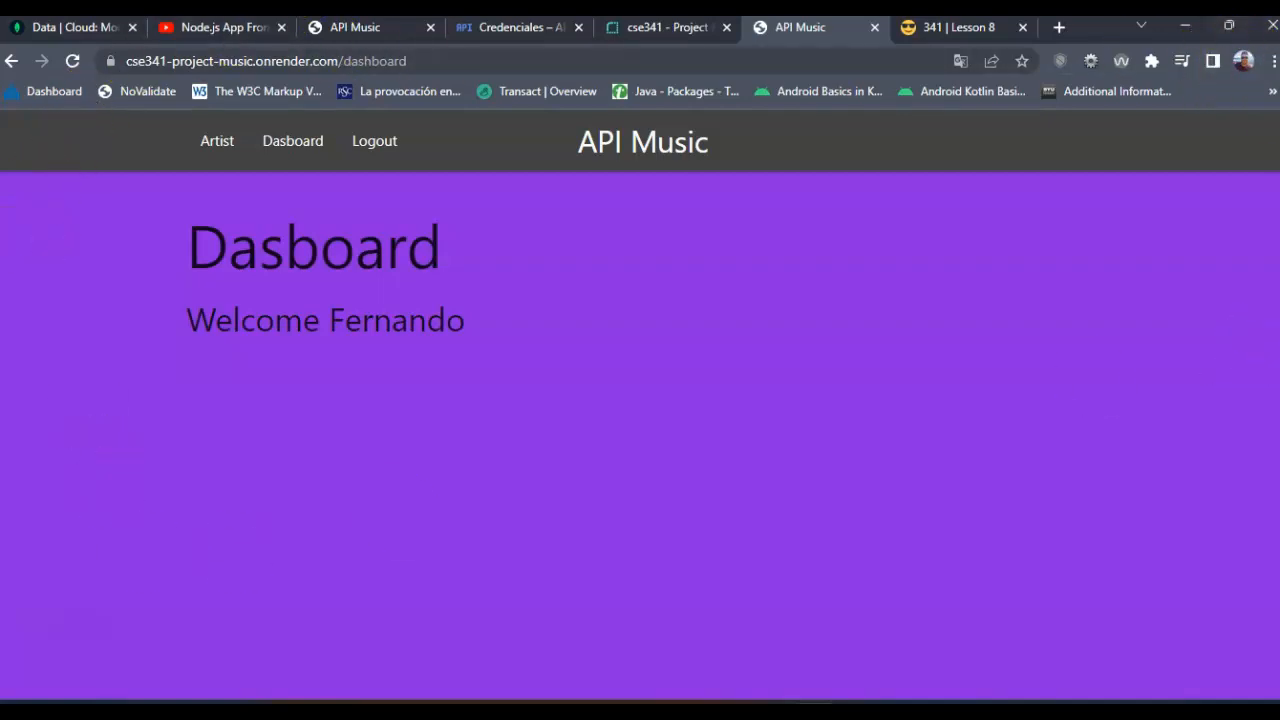
{"action": "mouse_move", "coordinate": [340, 272]}
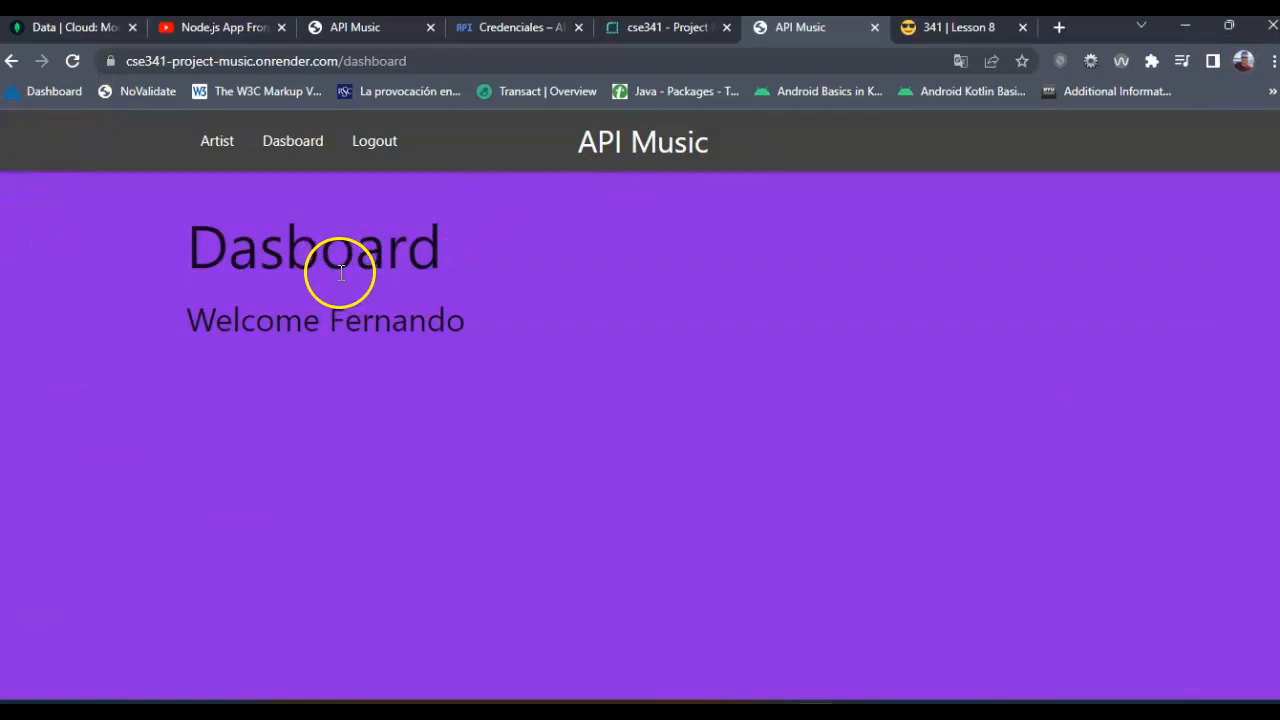
View the artists page and raw album JSON, then open the Swagger docs at /api-docs.
{"action": "left_click", "coordinate": [217, 140]}
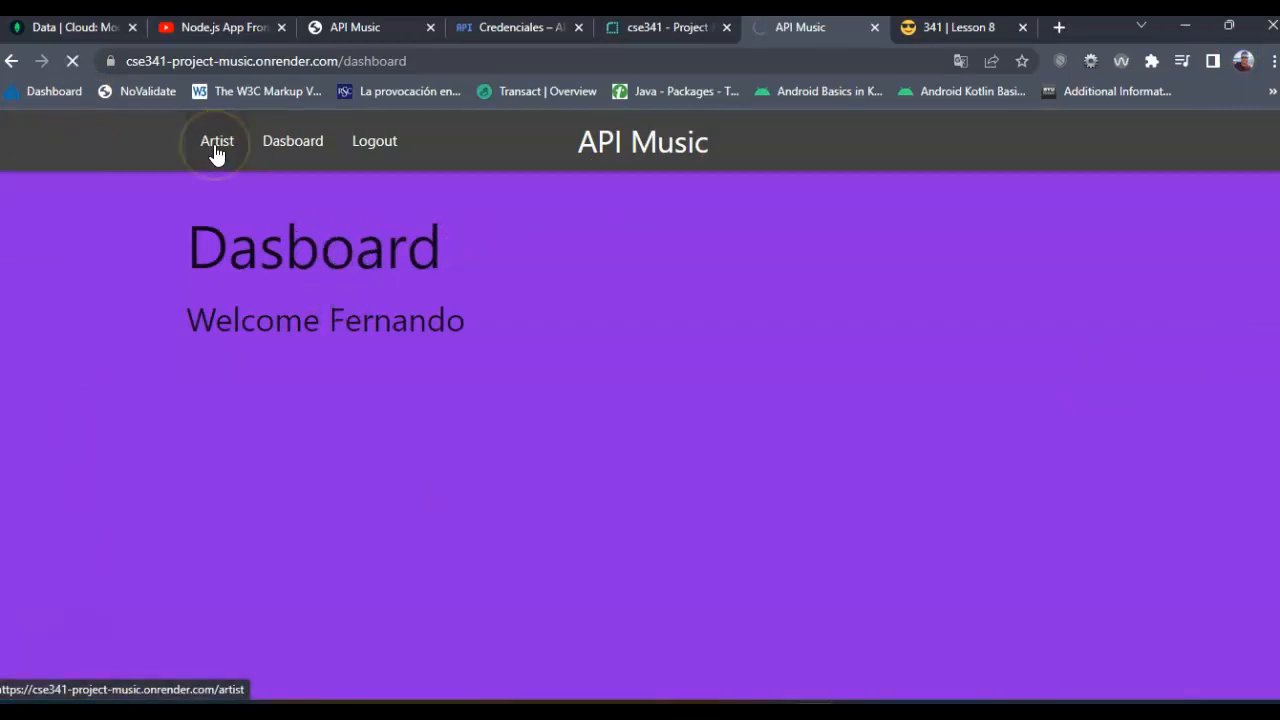
{"action": "left_click", "coordinate": [217, 141]}
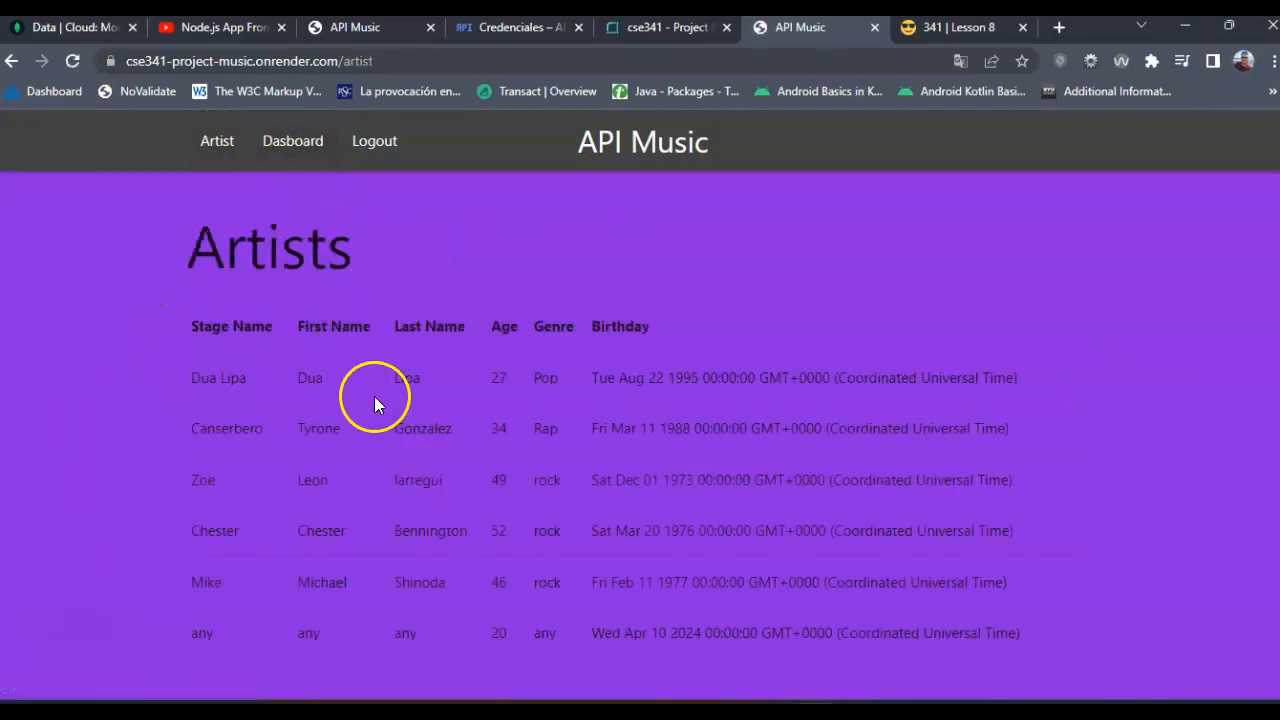
{"action": "mouse_move", "coordinate": [435, 315]}
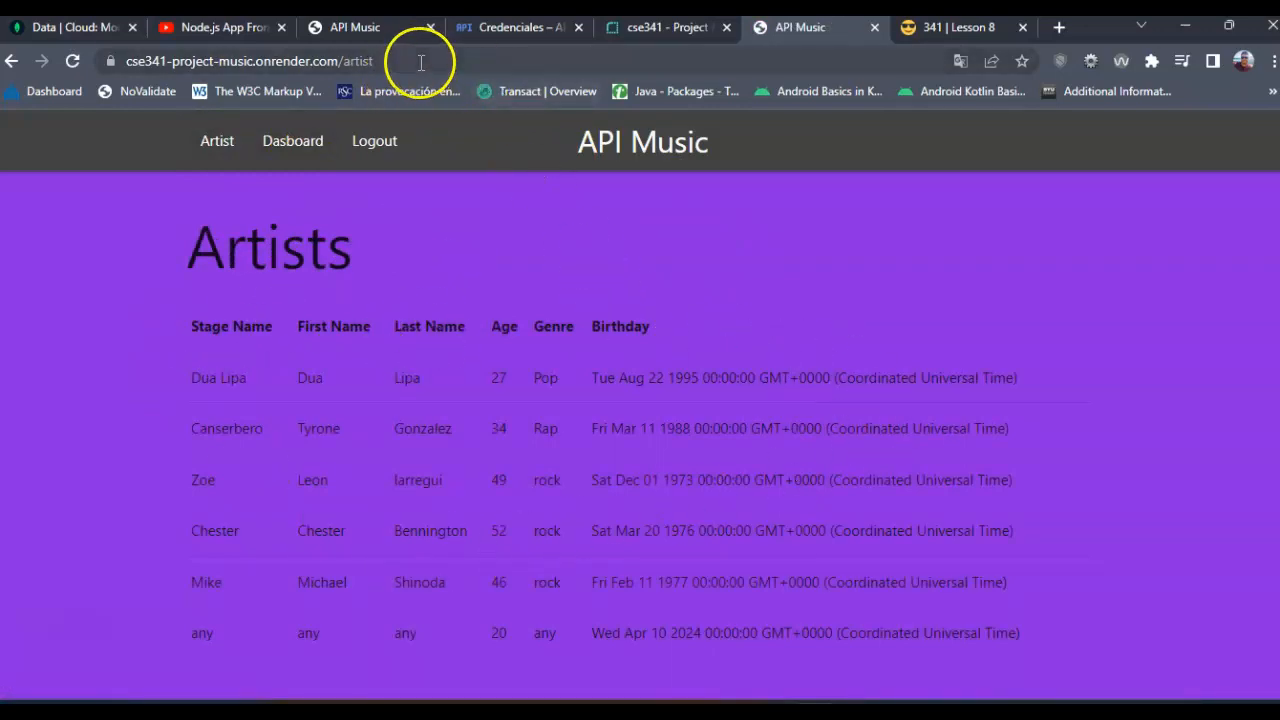
{"action": "left_click", "coordinate": [250, 61]}
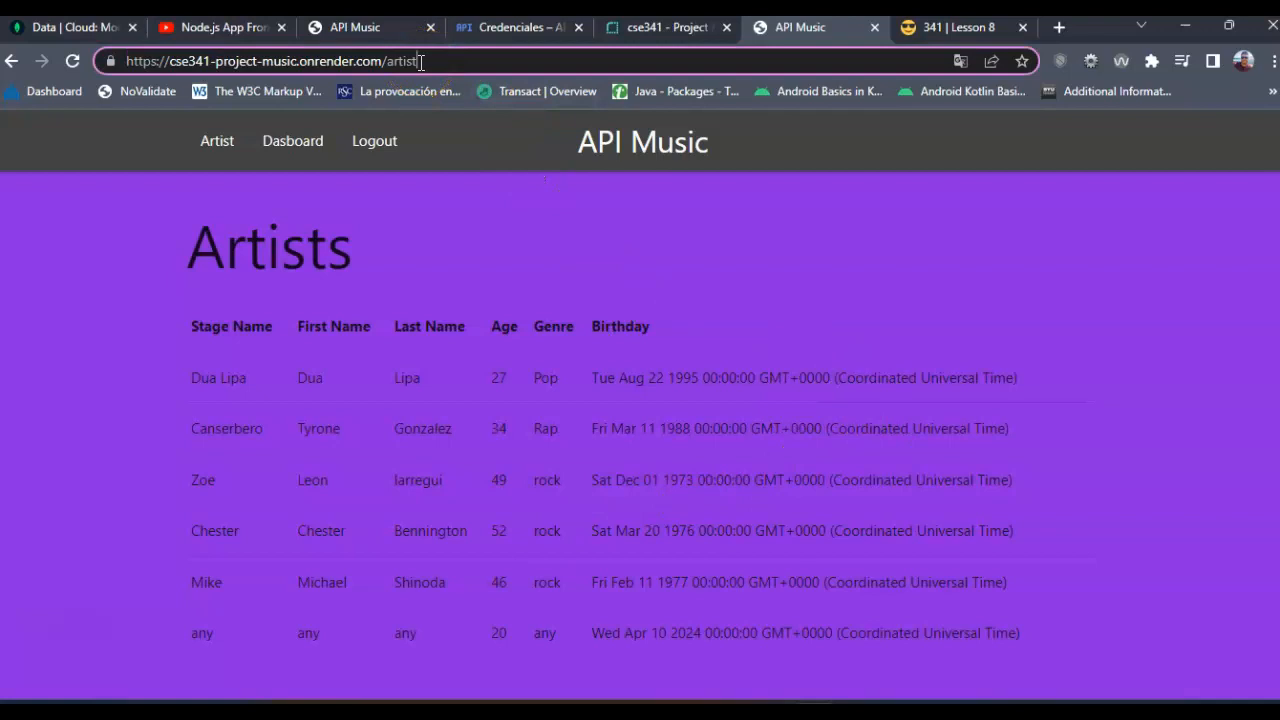
{"action": "type", "text": "api-docs"}
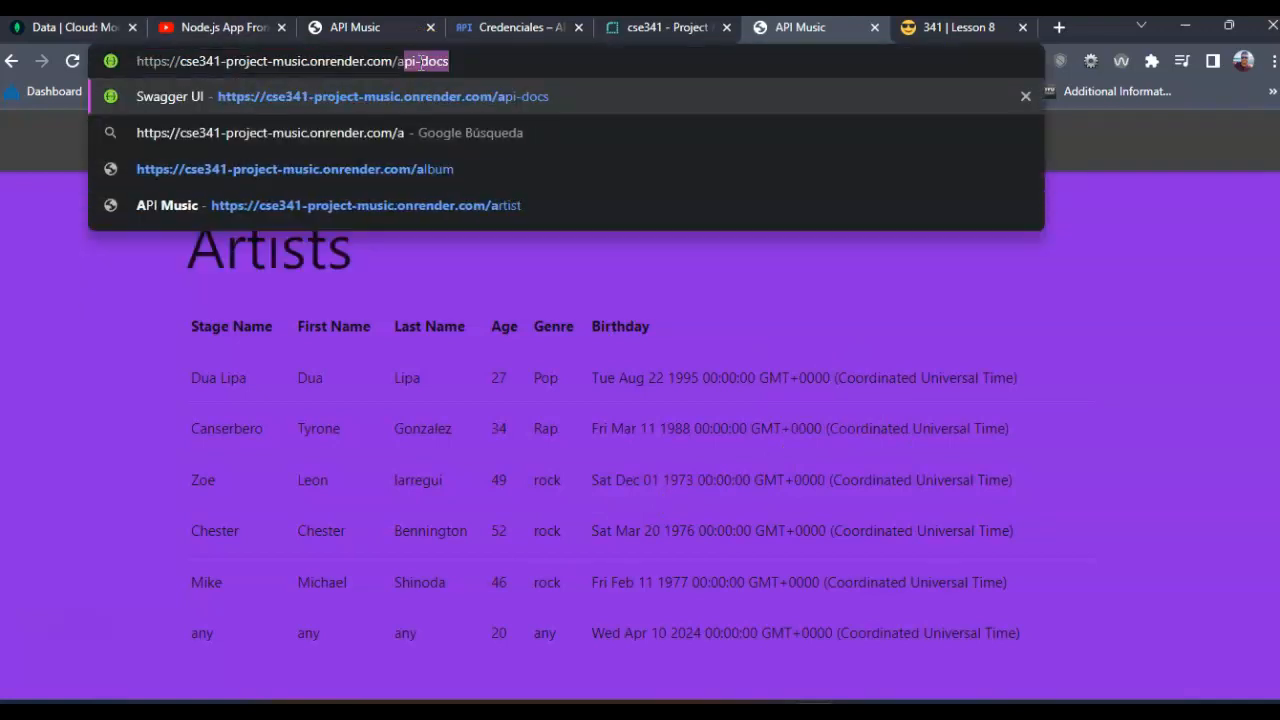
{"action": "left_click", "coordinate": [295, 168]}
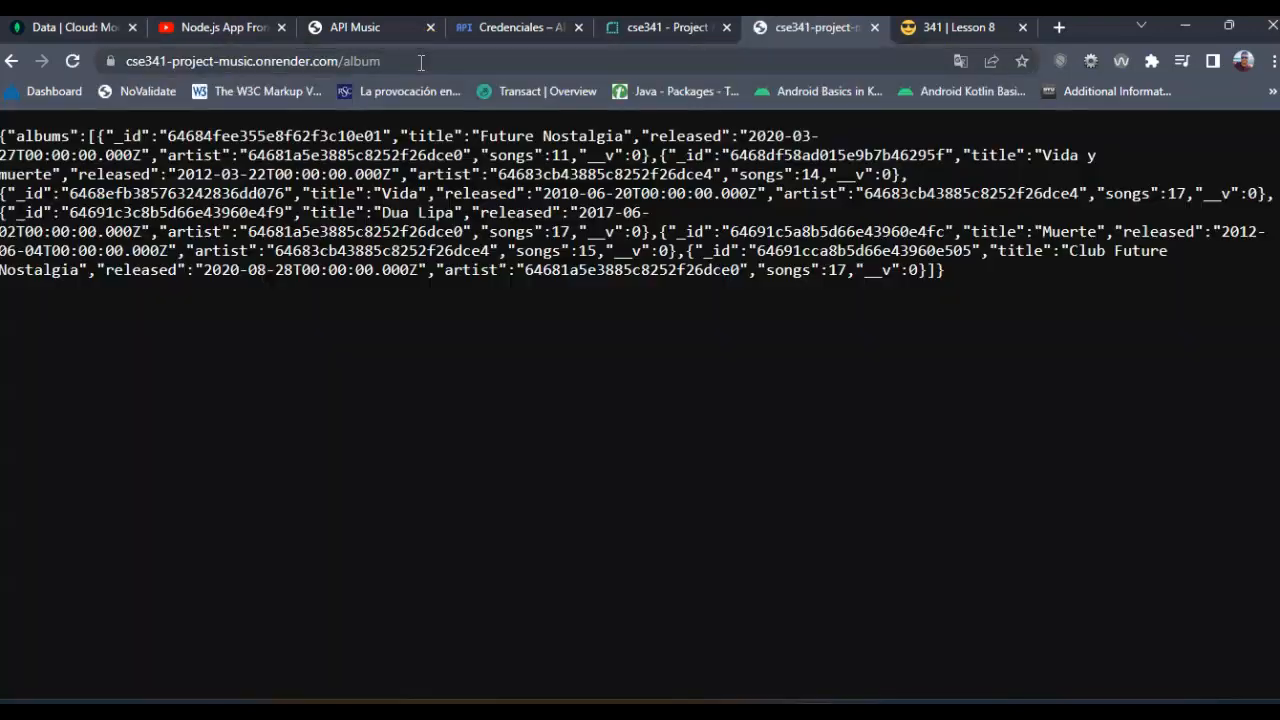
{"action": "mouse_move", "coordinate": [1027, 305]}
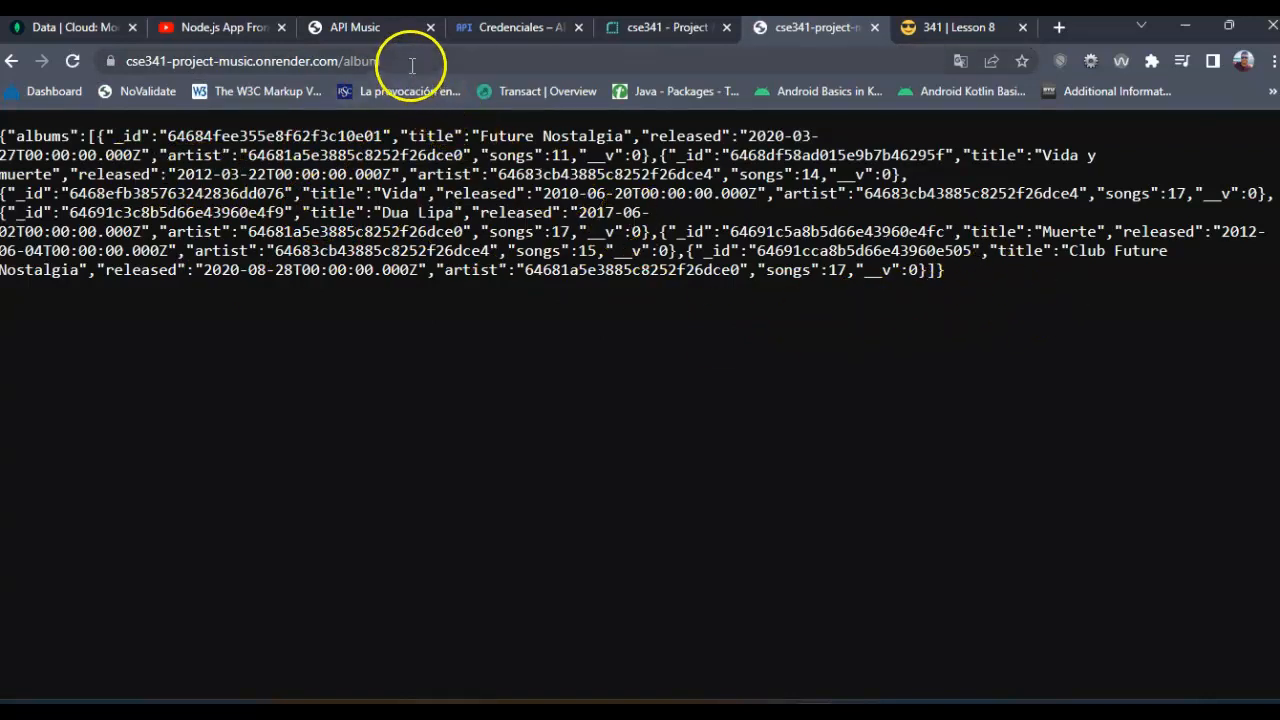
{"action": "left_click", "coordinate": [400, 61]}
{"action": "type", "text": "pi-docs/"}
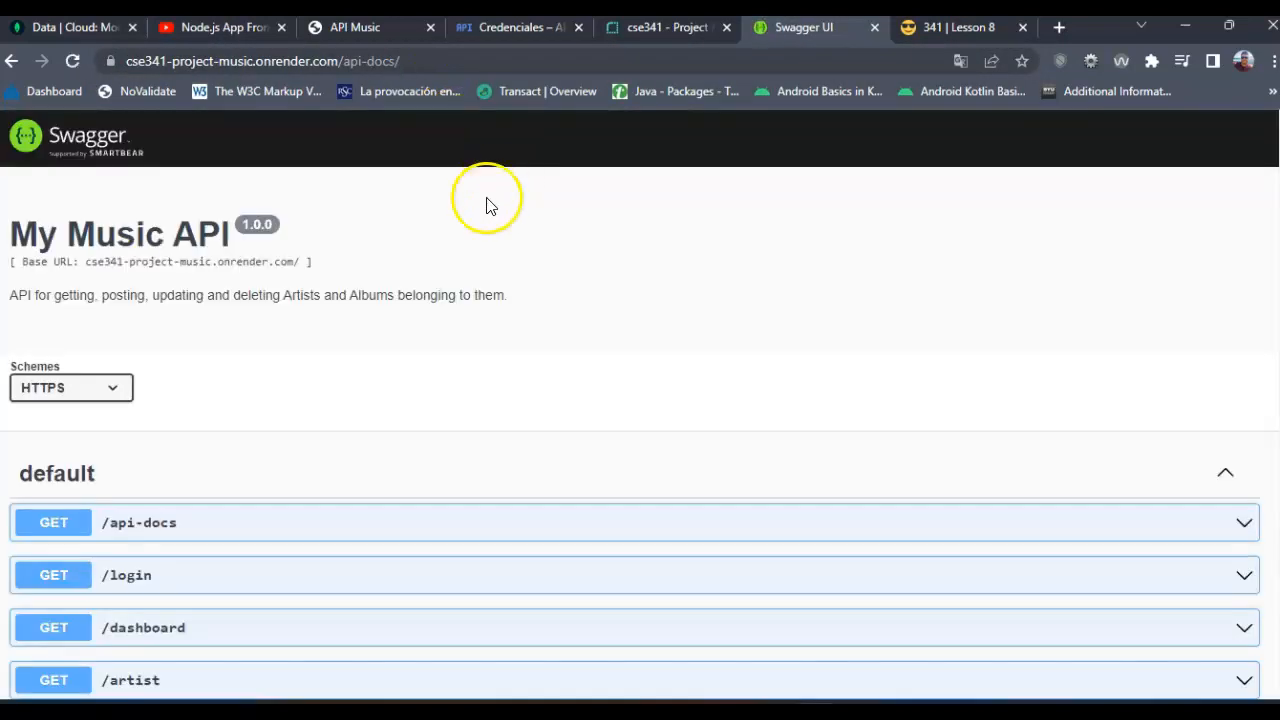
{"action": "scroll", "scroll_direction": "down", "scroll_amount": 3}
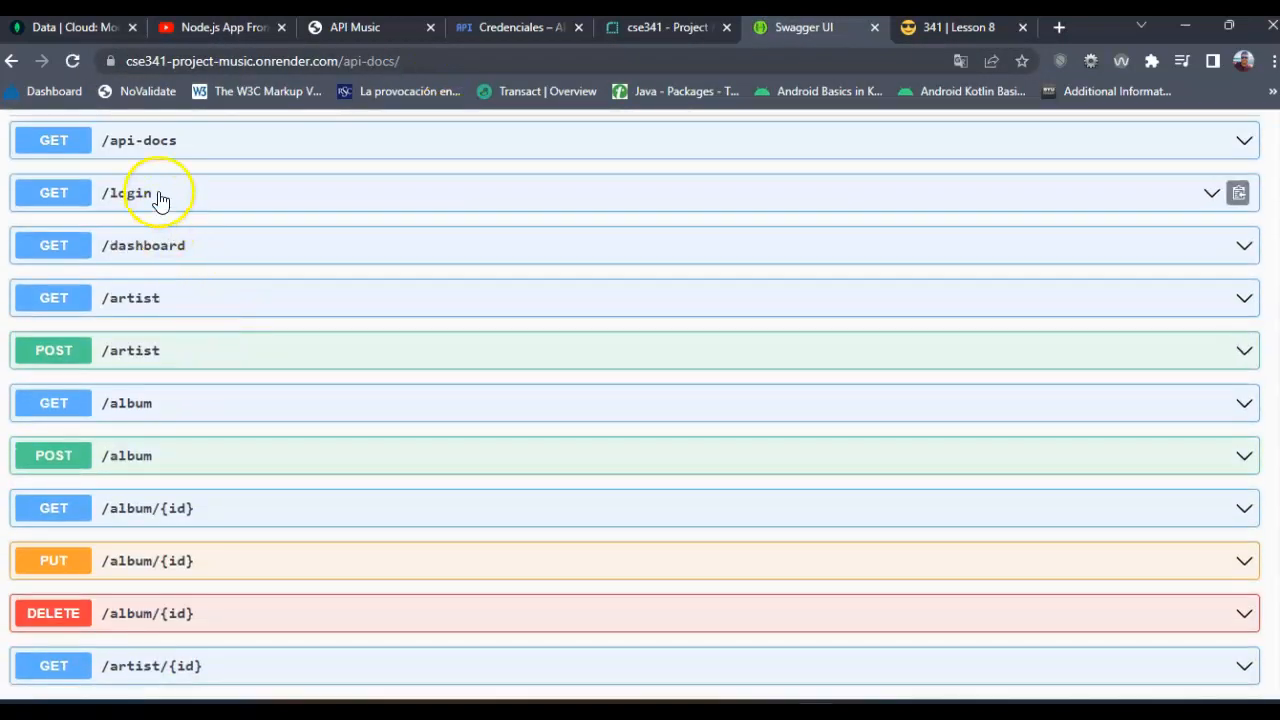
{"action": "mouse_move", "coordinate": [187, 307]}
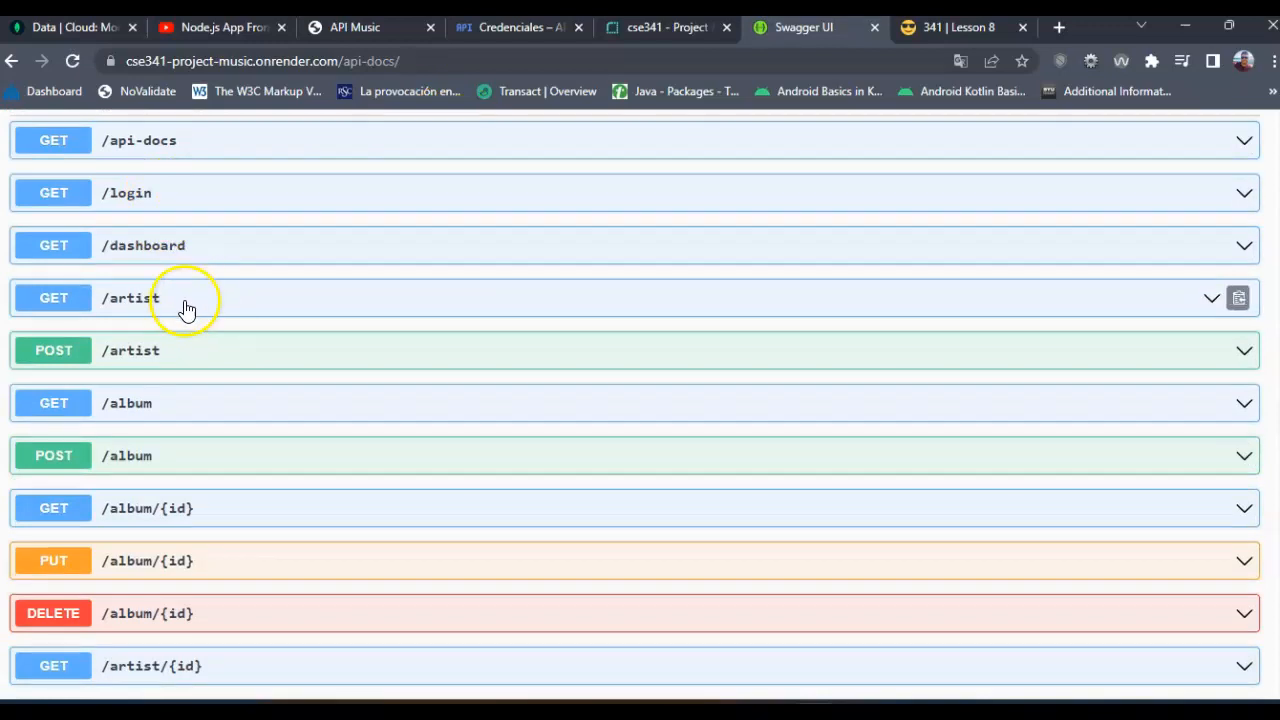
{"action": "scroll", "scroll_direction": "down", "scroll_amount": 3}
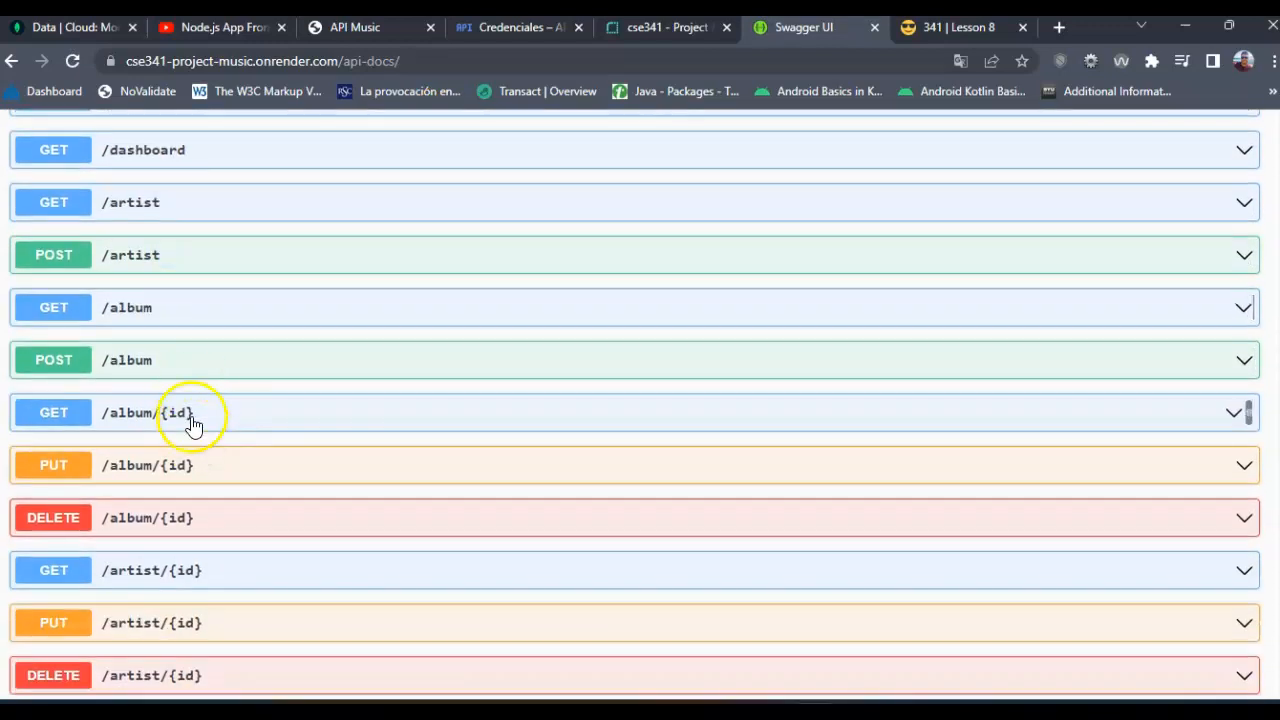
{"action": "scroll", "scroll_direction": "up", "scroll_amount": 3}
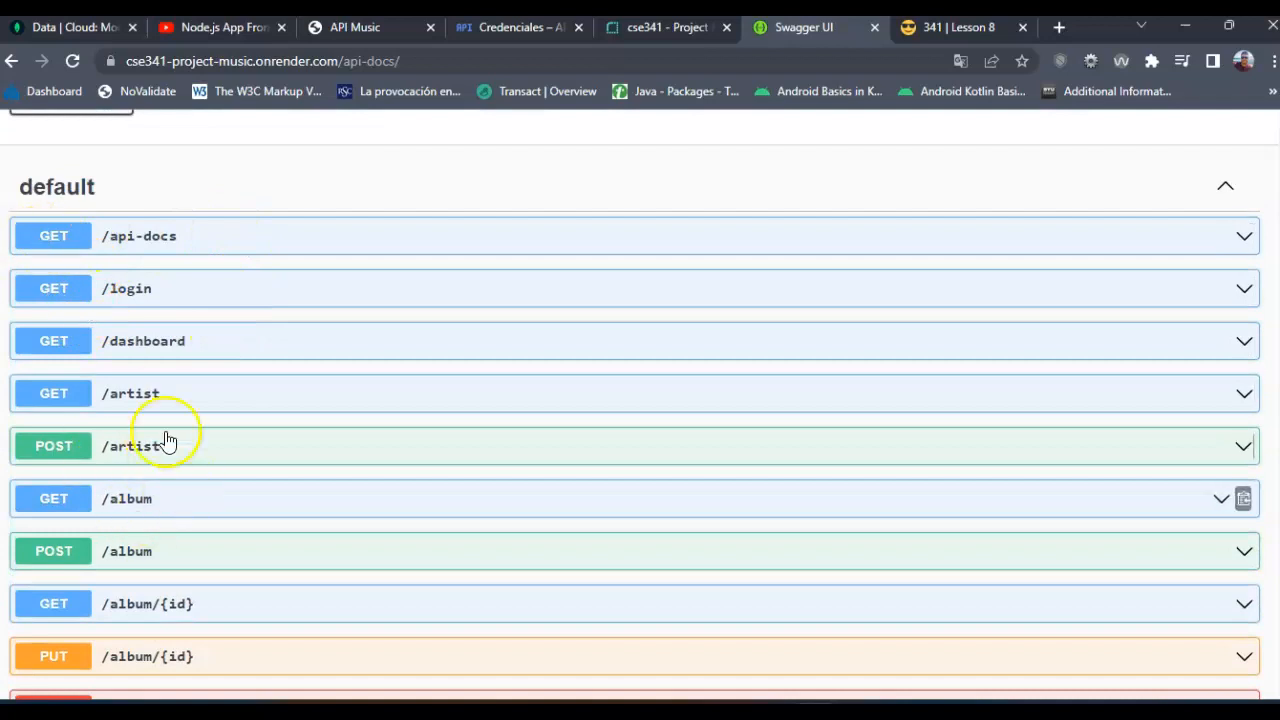
{"action": "scroll", "scroll_direction": "down", "scroll_amount": 3}
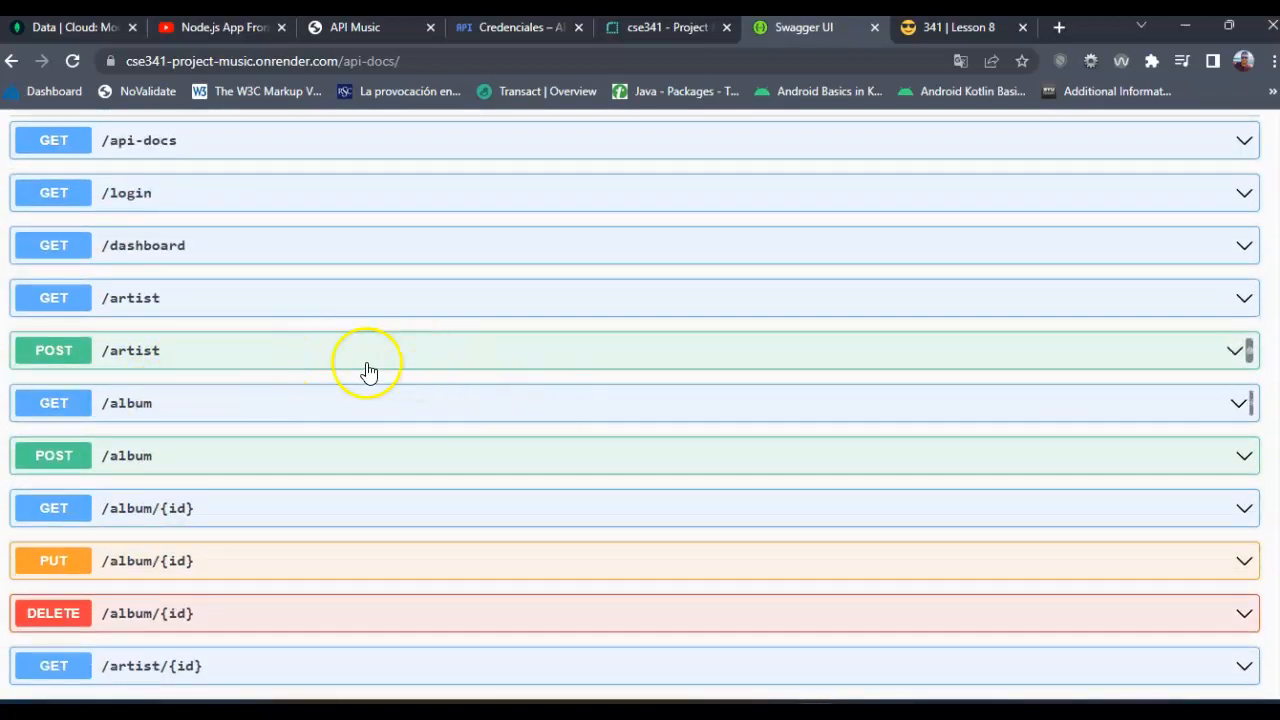
{"action": "mouse_move", "coordinate": [290, 360]}
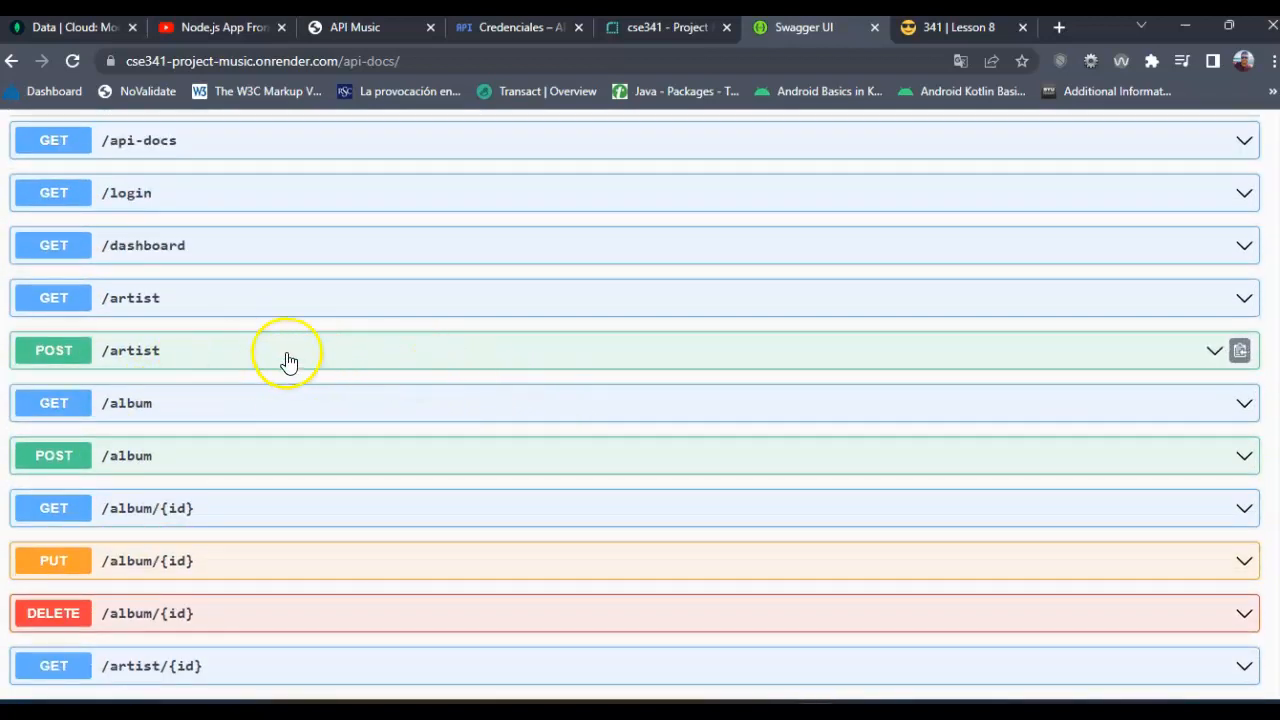
{"action": "mouse_move", "coordinate": [260, 365]}
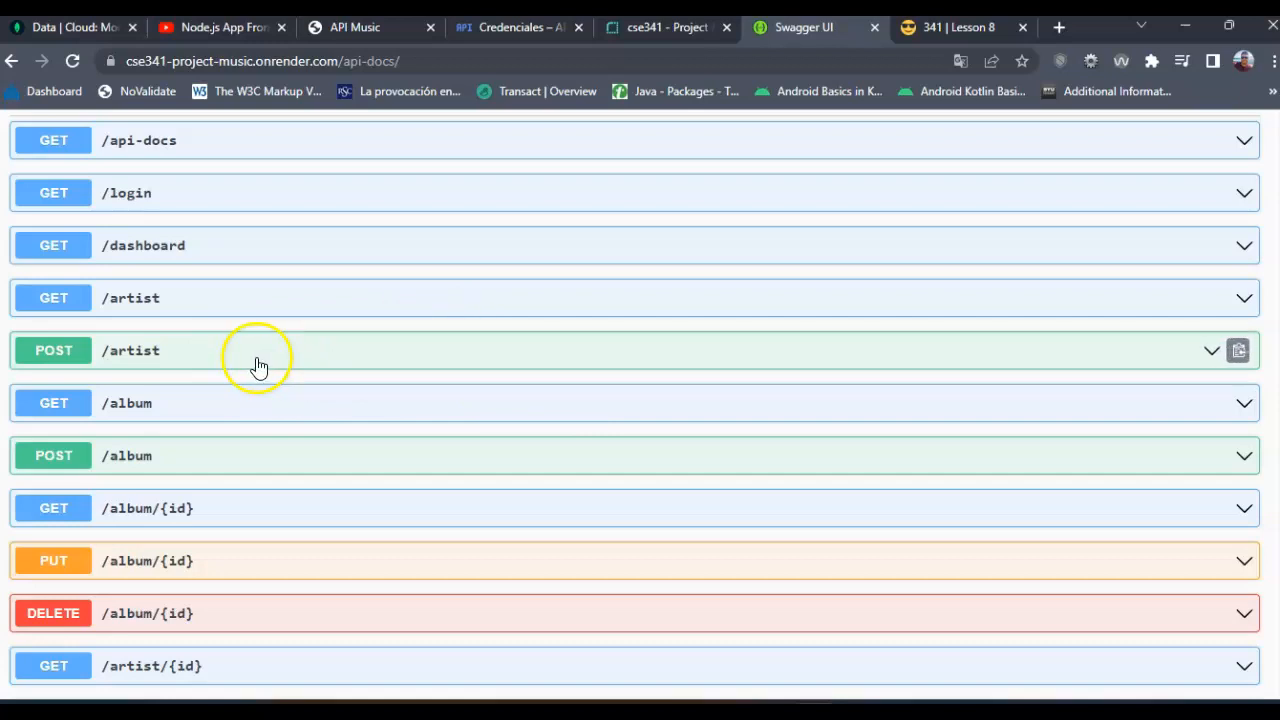
{"action": "mouse_move", "coordinate": [215, 250]}
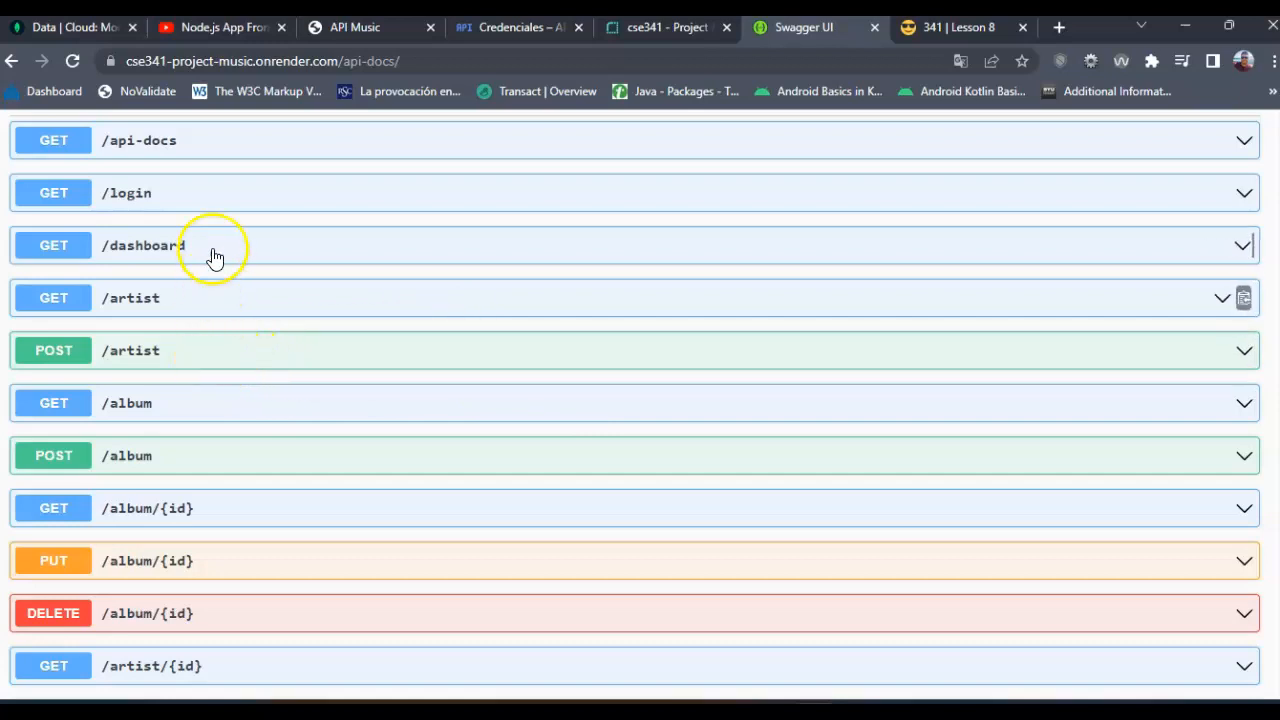
{"action": "mouse_move", "coordinate": [197, 277]}
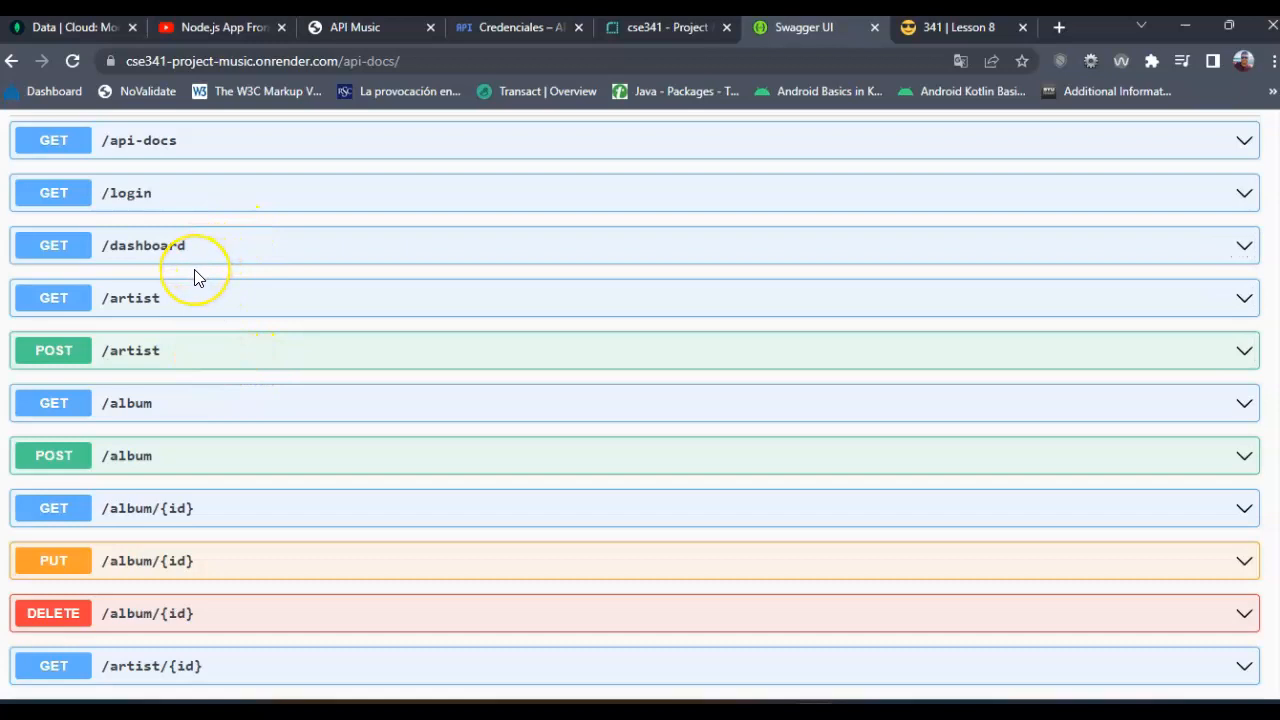
{"action": "mouse_move", "coordinate": [204, 300]}
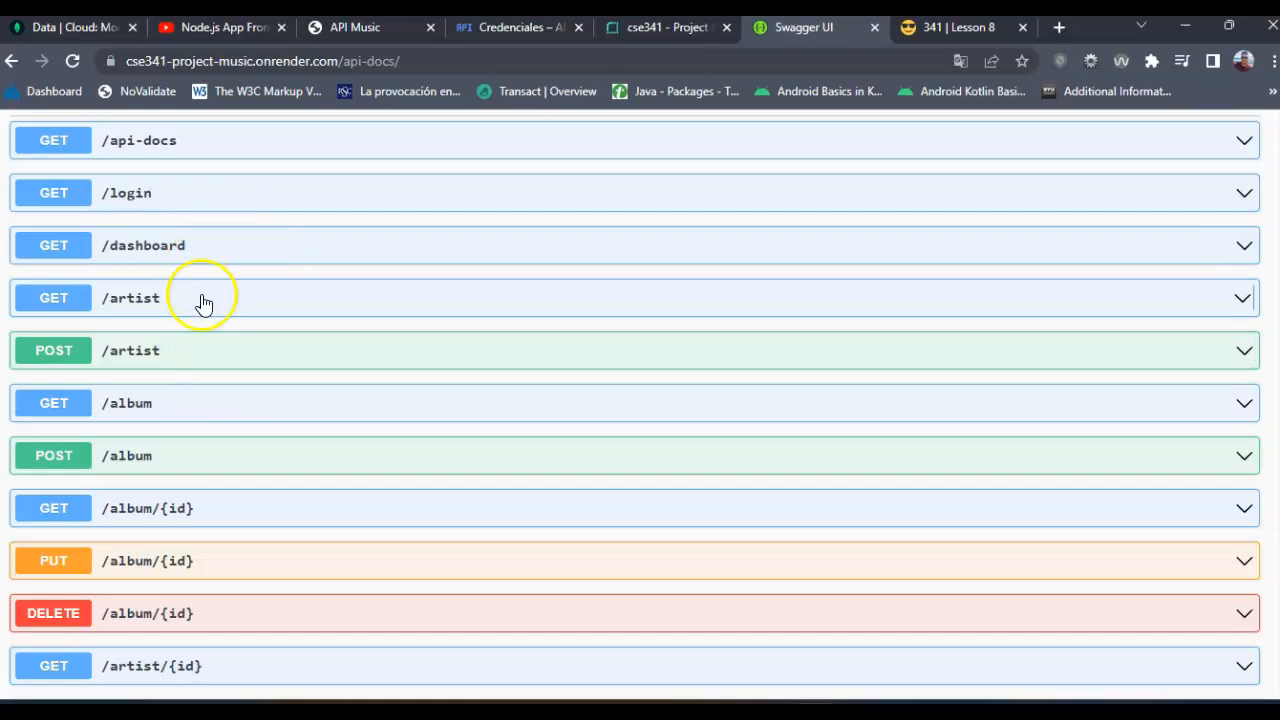
Test GET /artist/{id} with id 6484c2221f2b6bb11a3609e8 and review the 200 artist record.
{"action": "scroll", "scroll_direction": "down", "scroll_amount": 3}
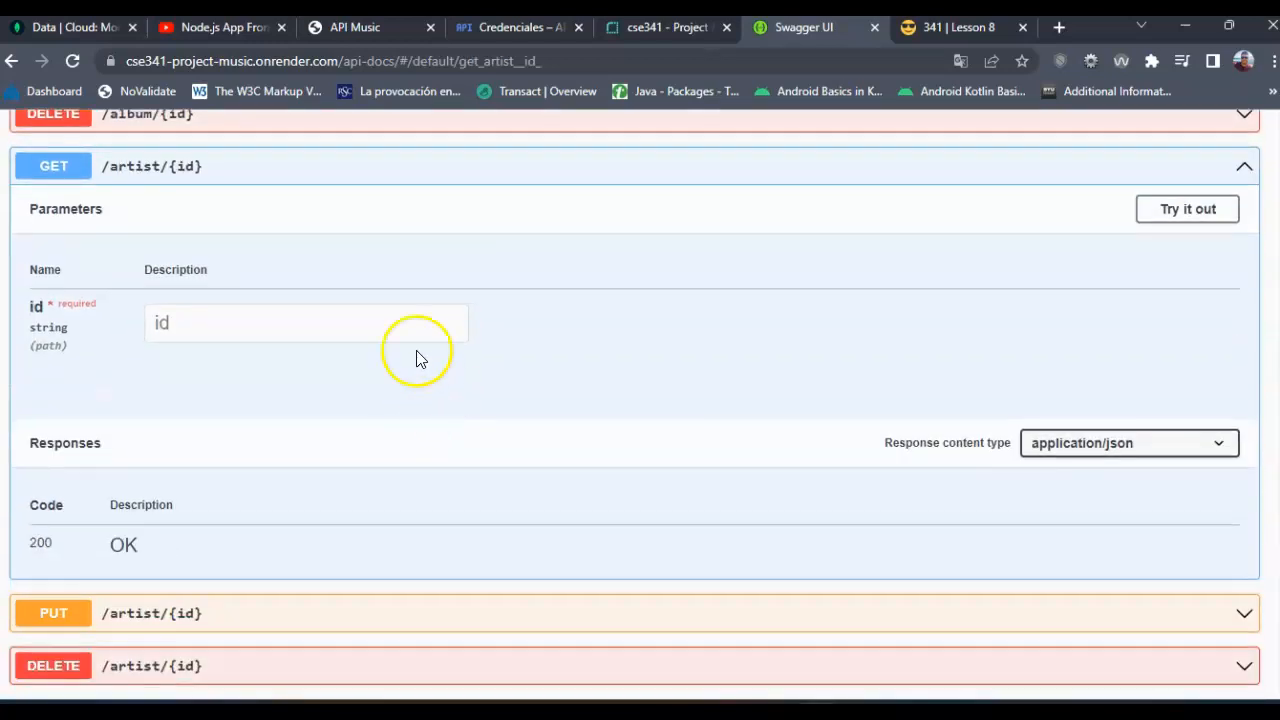
{"action": "left_click", "coordinate": [1187, 208]}
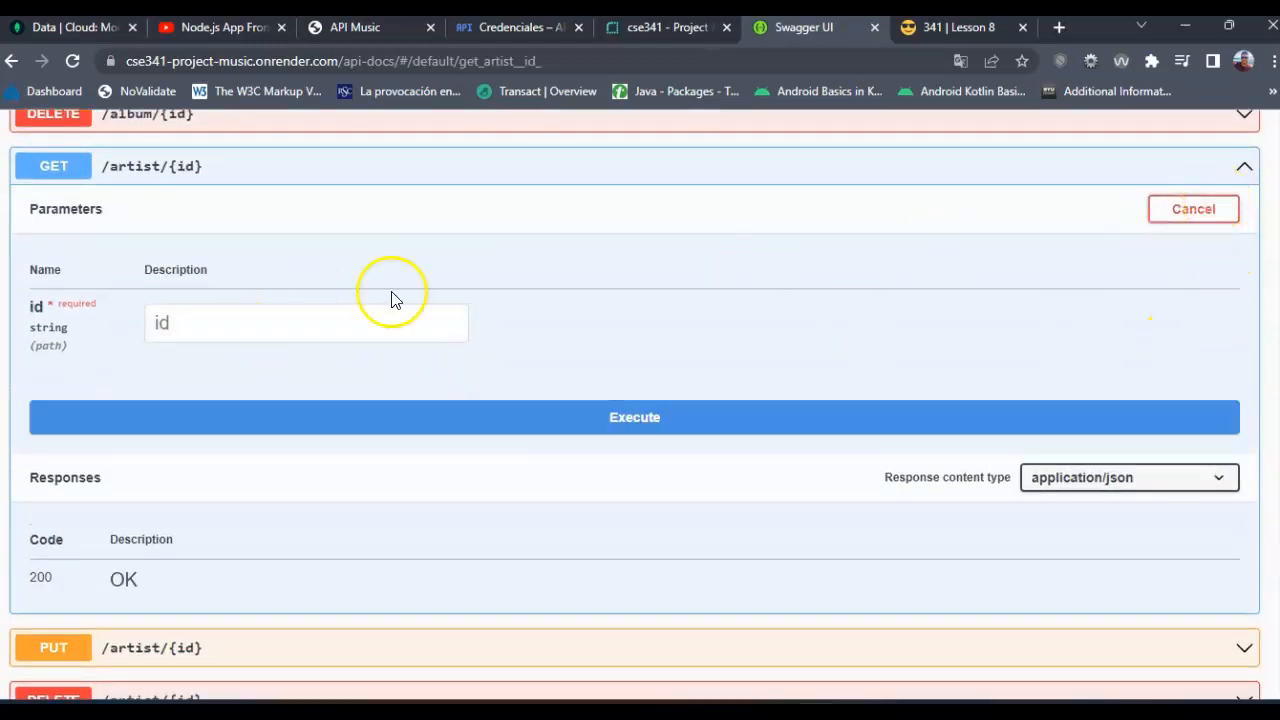
{"action": "type", "text": "6484c2221f2b6bb11a3609e8"}
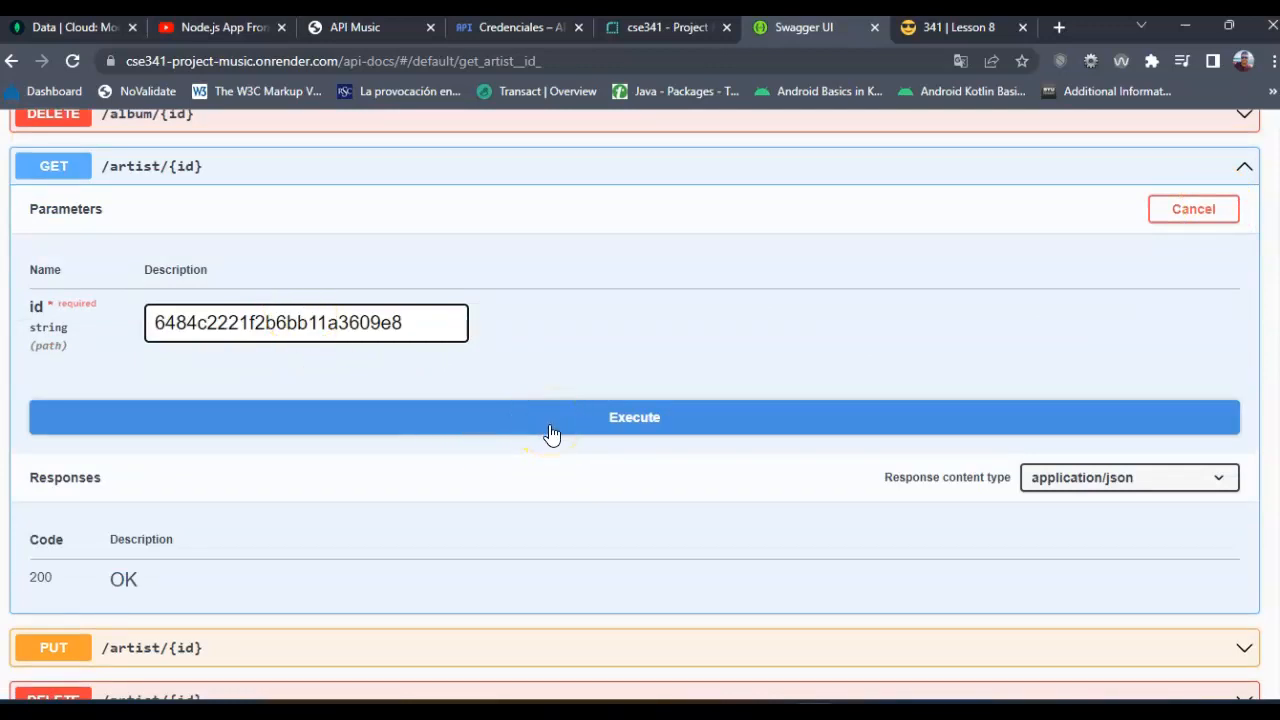
{"action": "left_click", "coordinate": [634, 417]}
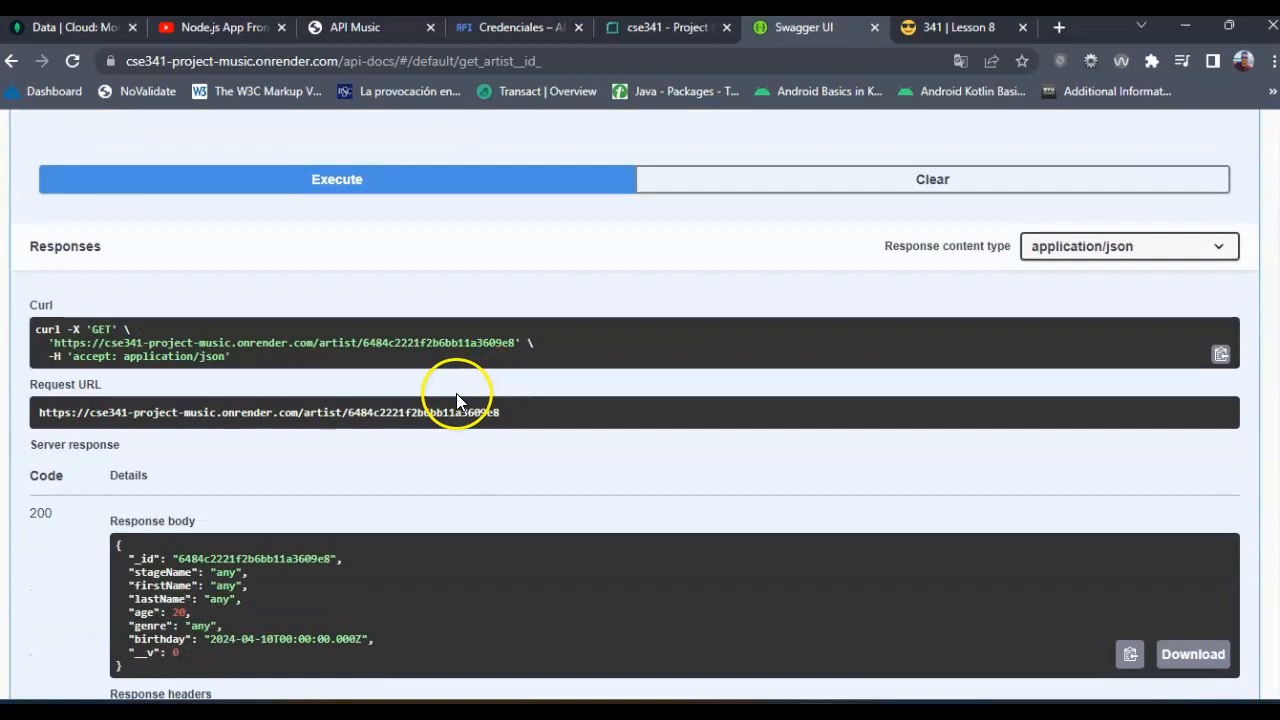
{"action": "scroll", "scroll_direction": "down", "scroll_amount": 3}
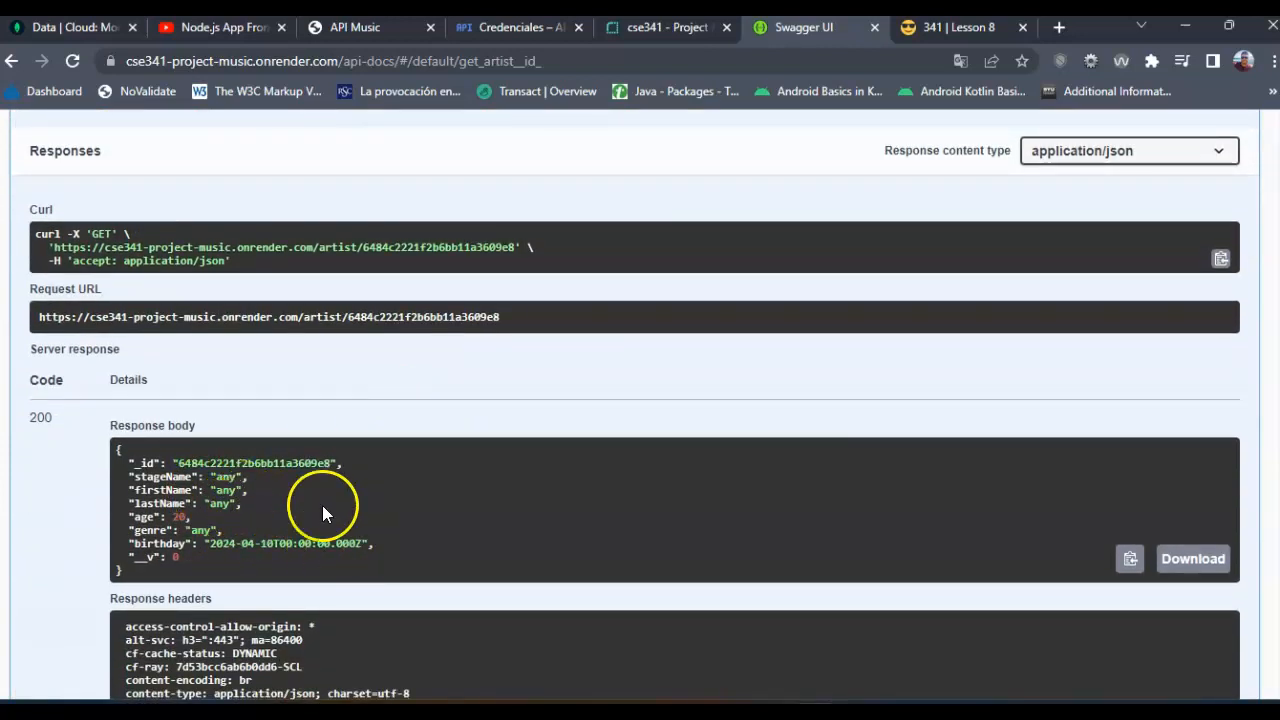
{"action": "mouse_move", "coordinate": [320, 525]}
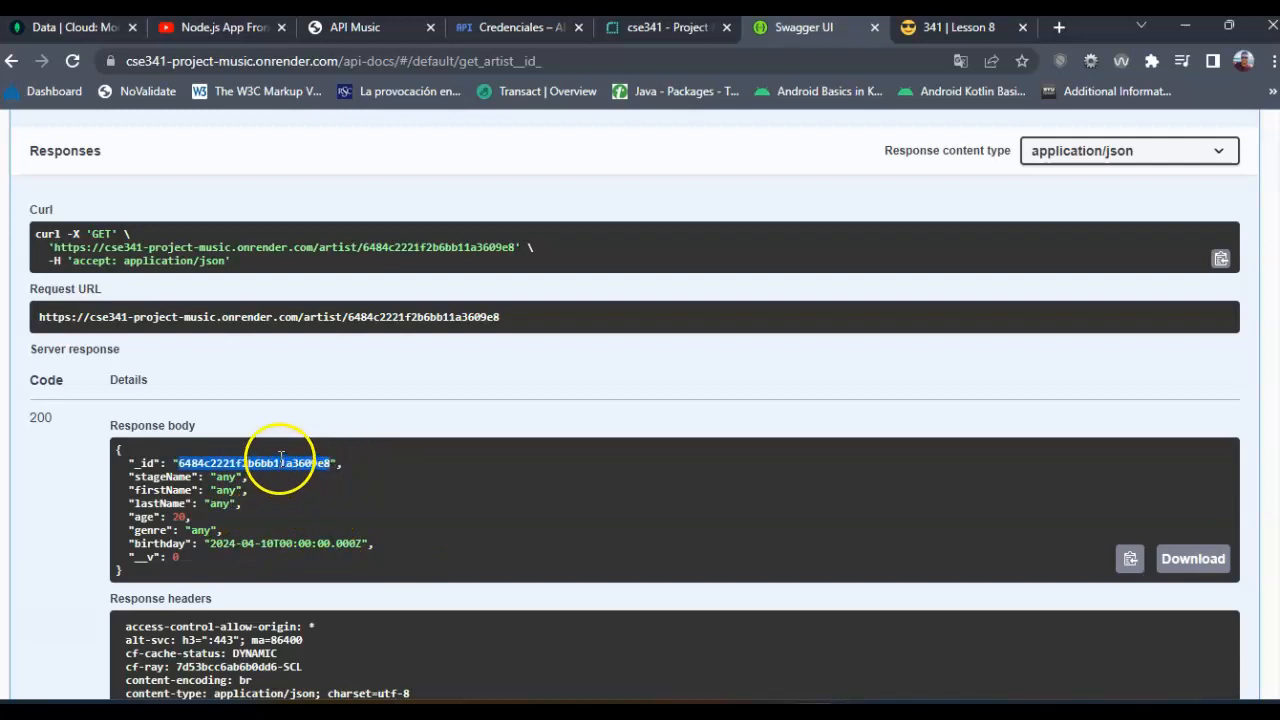
{"action": "scroll", "scroll_direction": "up", "scroll_amount": 3}
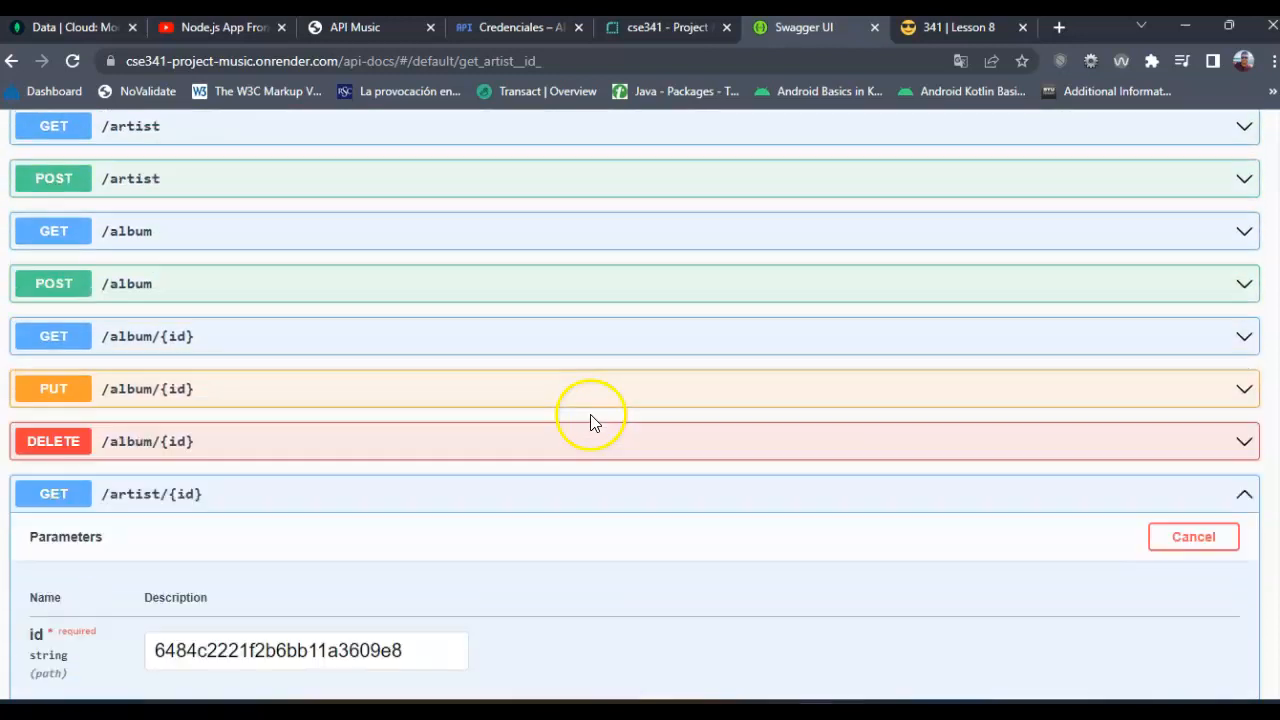
Review the GET /artist HTML table of all artists, then cancel and collapse the endpoint.
{"action": "scroll", "scroll_direction": "up", "scroll_amount": 3}
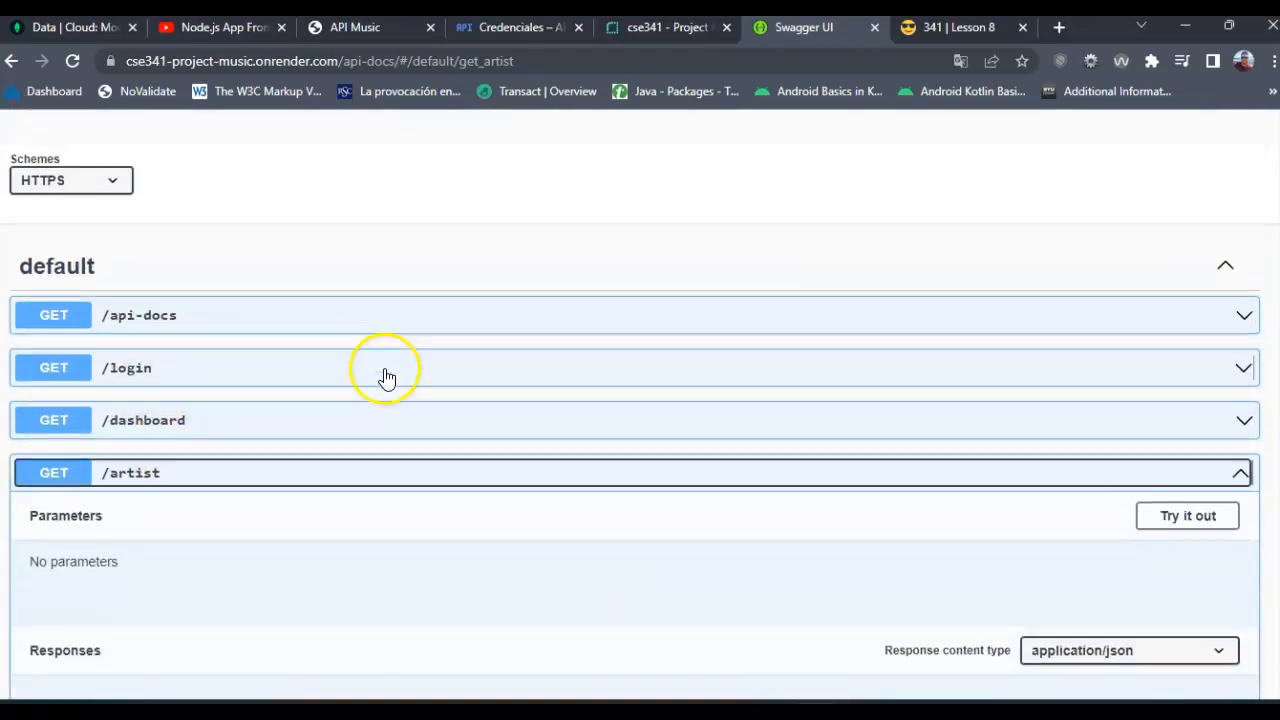
{"action": "scroll", "scroll_direction": "down", "scroll_amount": 3}
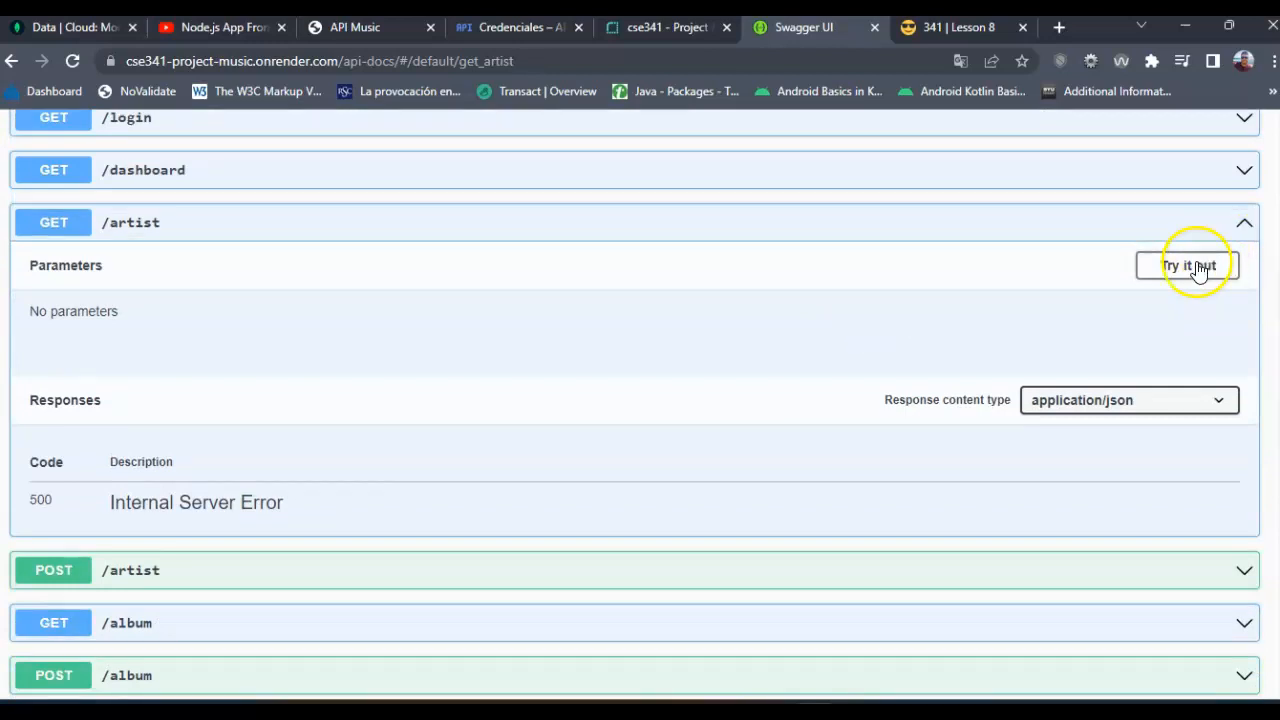
{"action": "left_click", "coordinate": [1188, 265]}
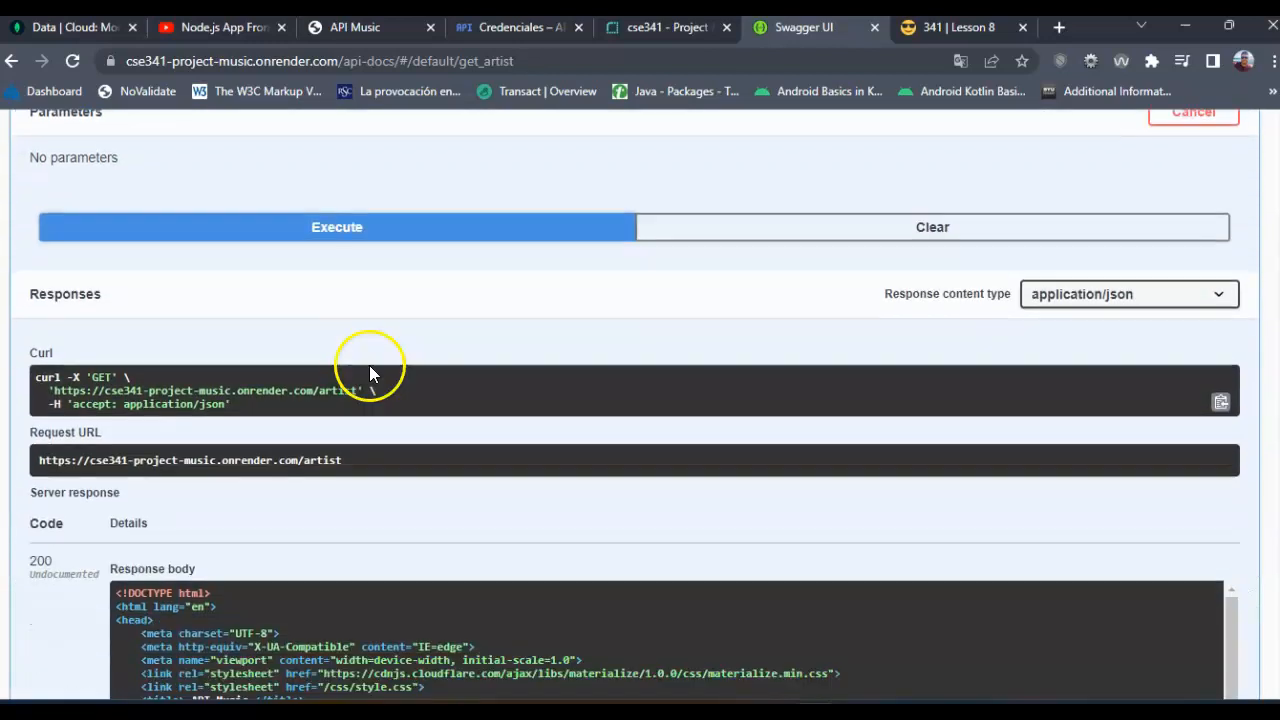
{"action": "scroll", "scroll_direction": "down", "scroll_amount": 3}
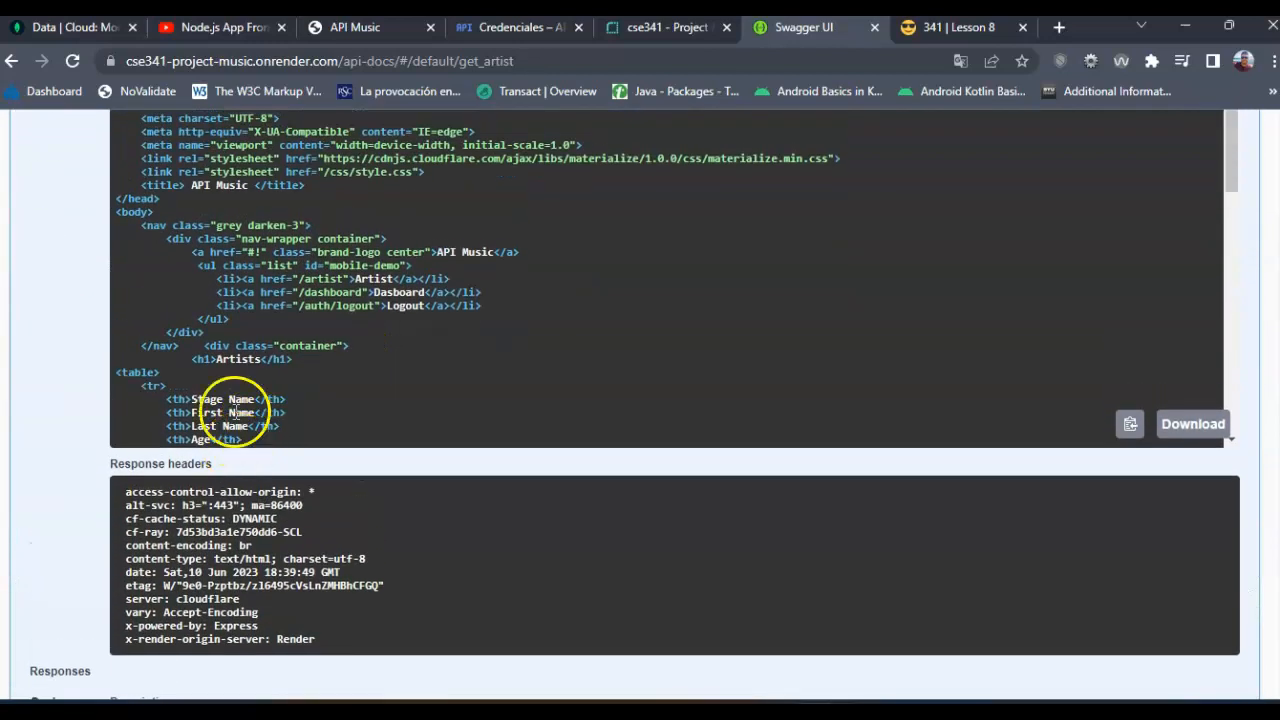
{"action": "scroll", "scroll_direction": "down", "scroll_amount": 3}
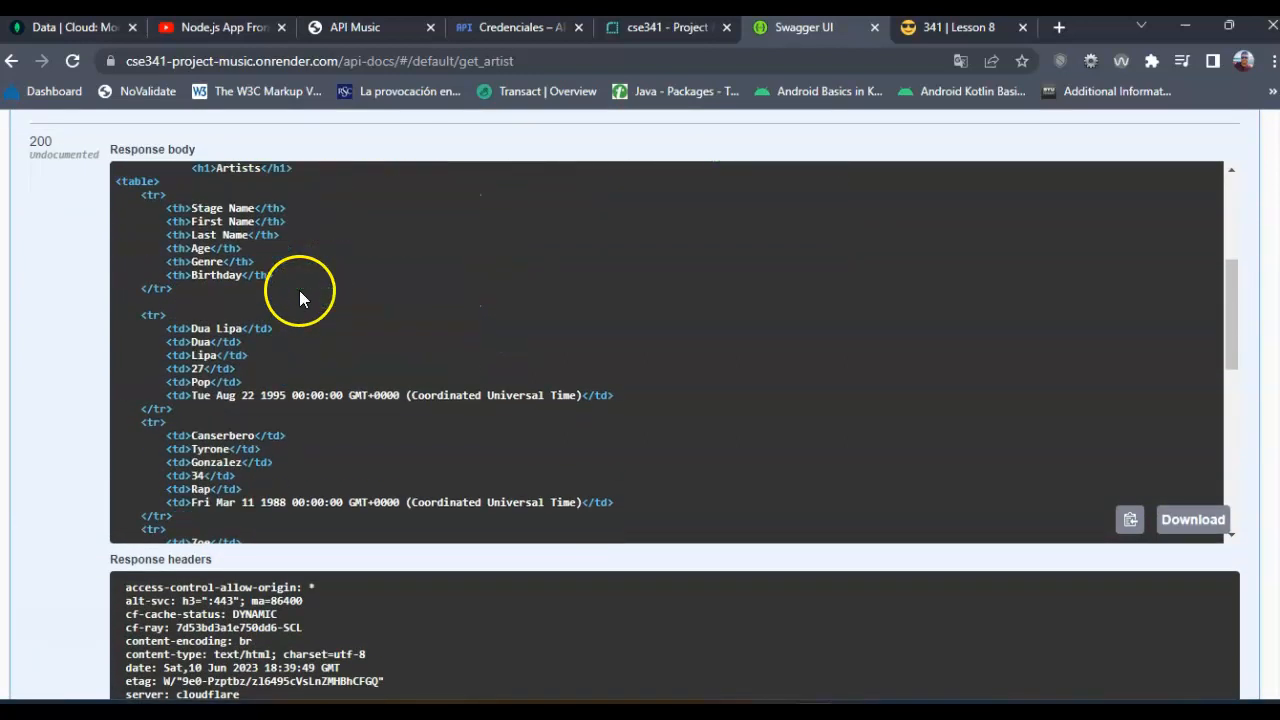
{"action": "scroll", "scroll_direction": "down", "scroll_amount": 3}
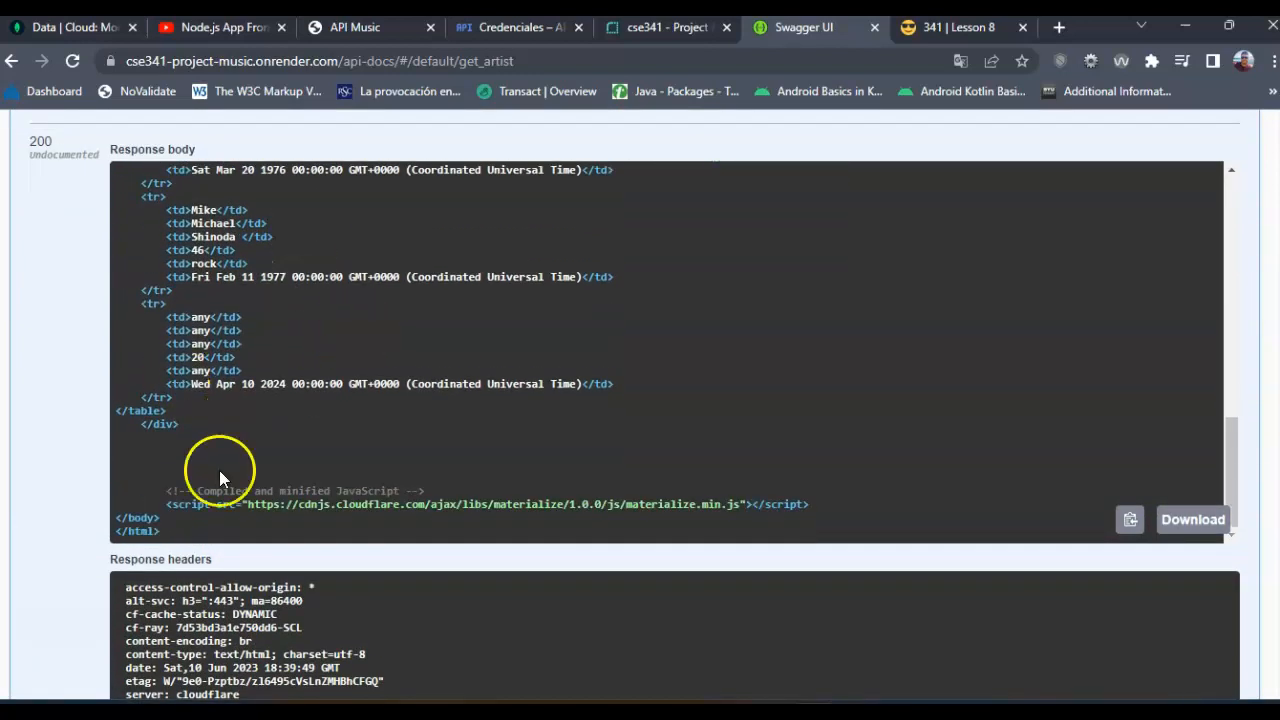
{"action": "scroll", "scroll_direction": "up", "scroll_amount": 3}
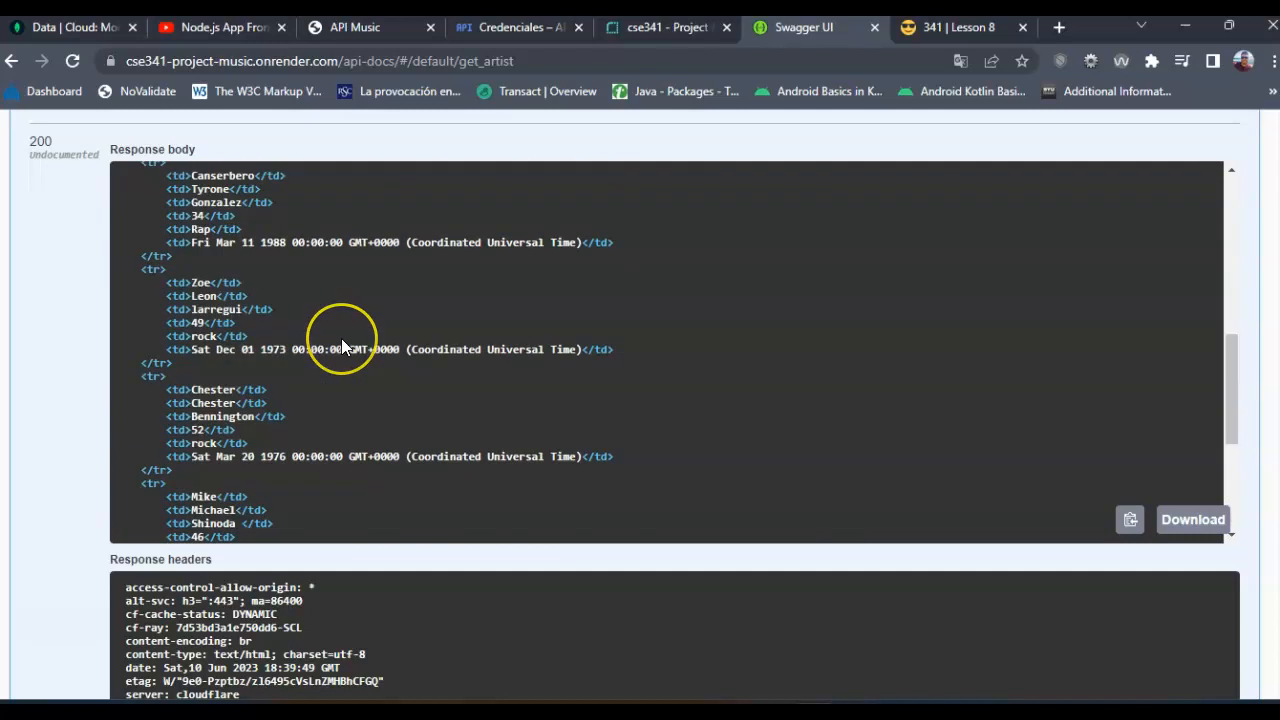
{"action": "scroll", "scroll_direction": "up", "scroll_amount": 3}
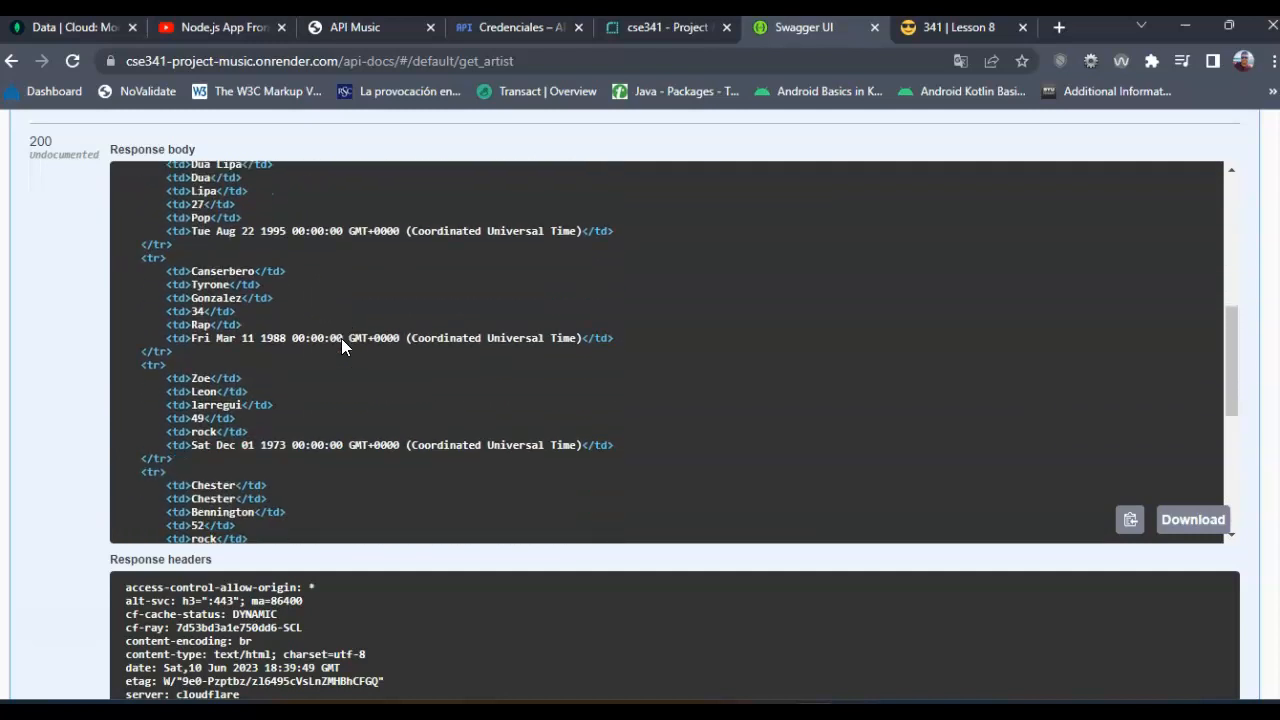
{"action": "scroll", "scroll_direction": "down", "scroll_amount": 3}
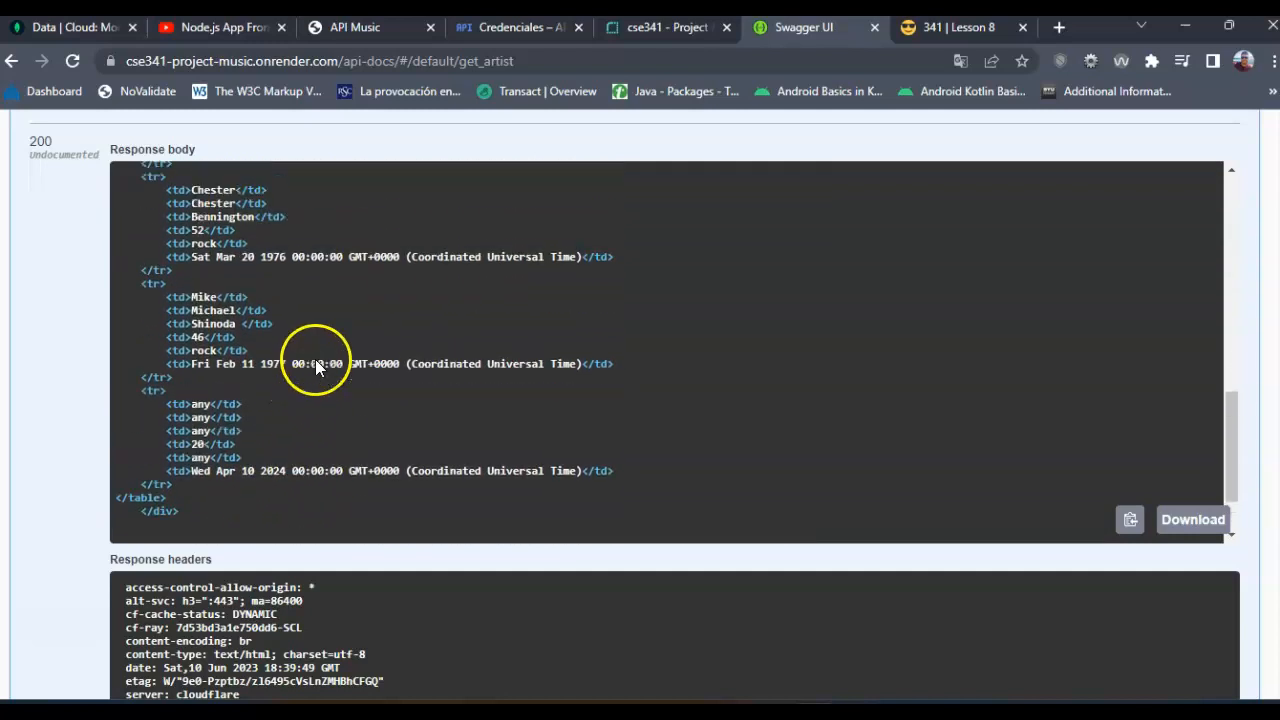
{"action": "scroll", "scroll_direction": "up", "scroll_amount": 3}
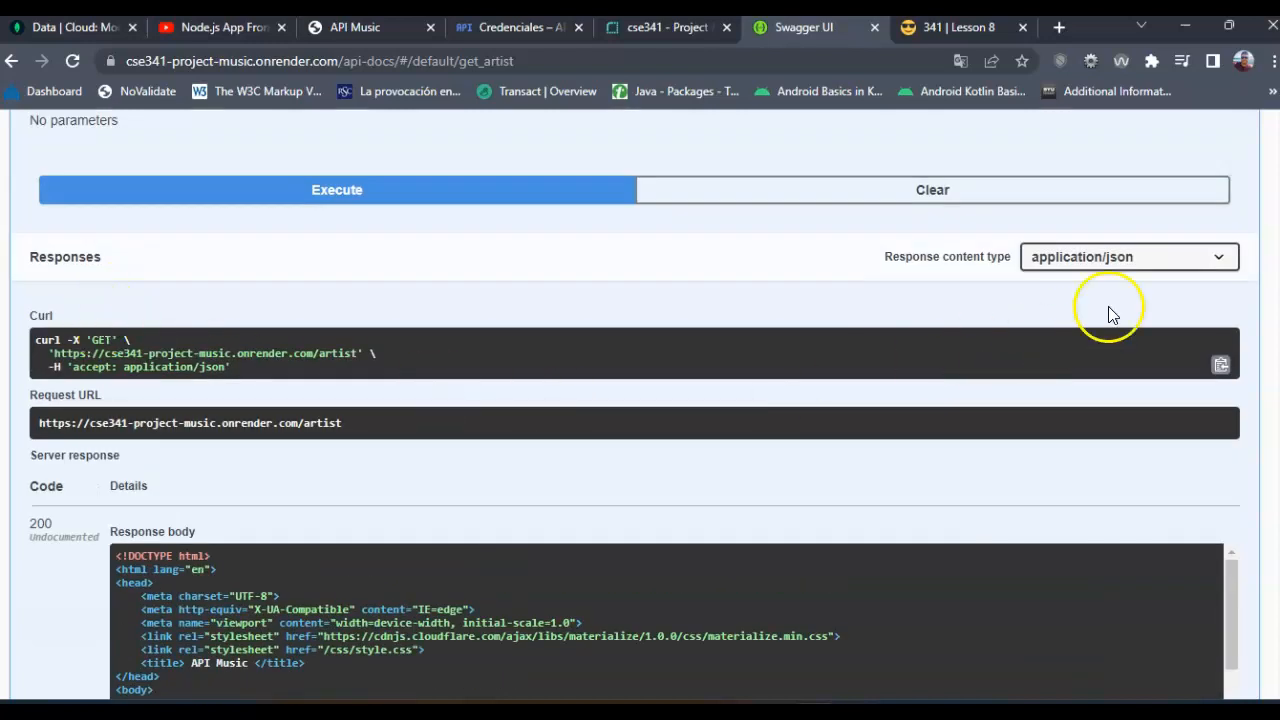
{"action": "scroll", "scroll_direction": "up", "scroll_amount": 3}
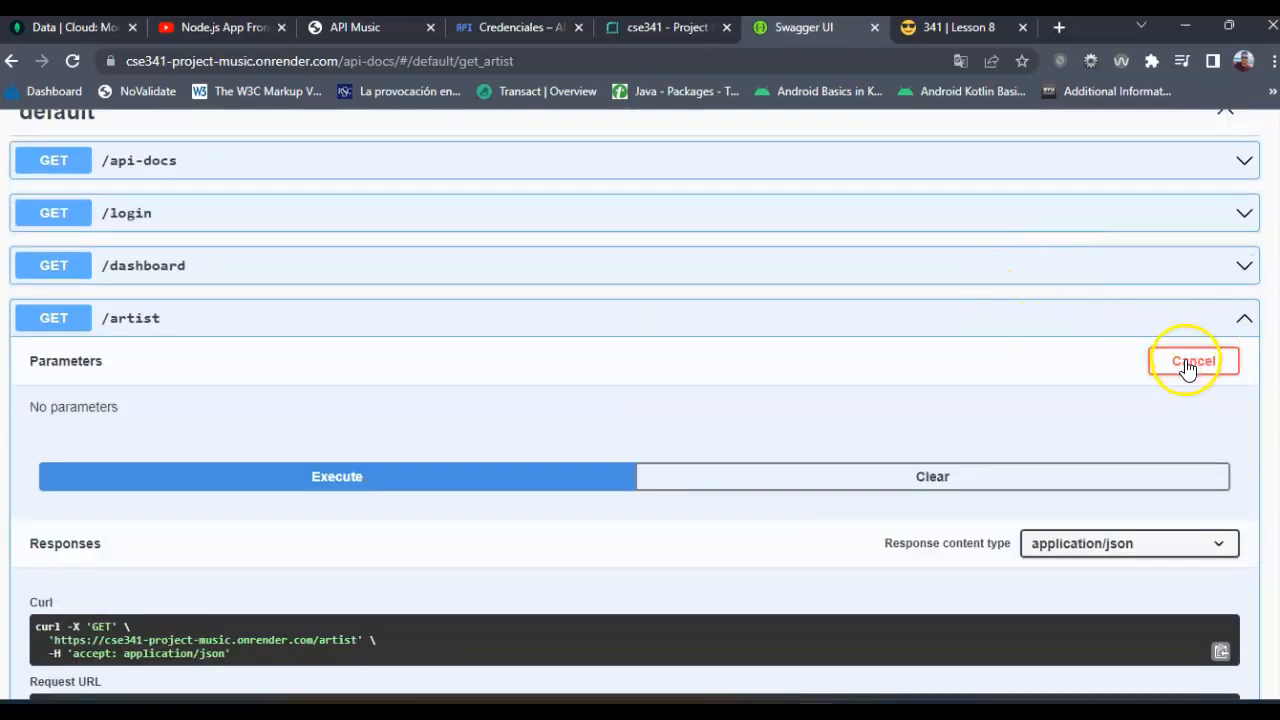
{"action": "left_click", "coordinate": [1192, 360]}
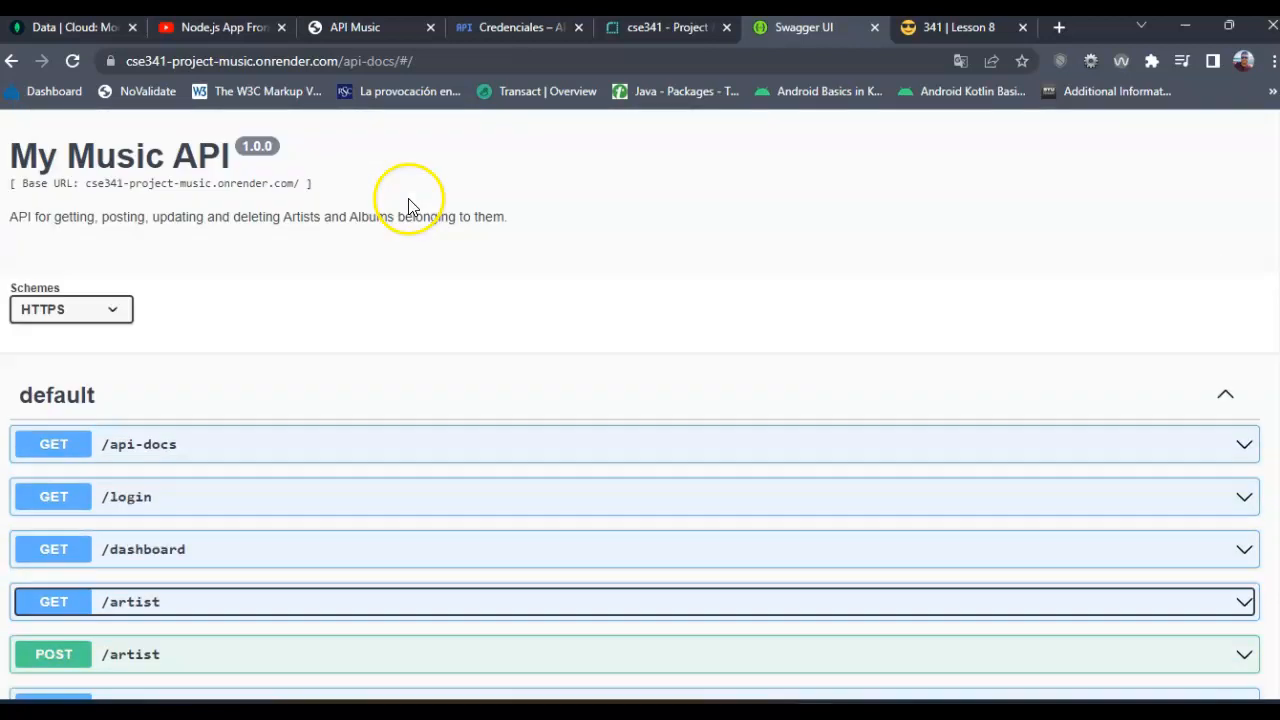
Visit /dashboard and the Artist page, then log out of the music app.
{"action": "left_click", "coordinate": [300, 61]}
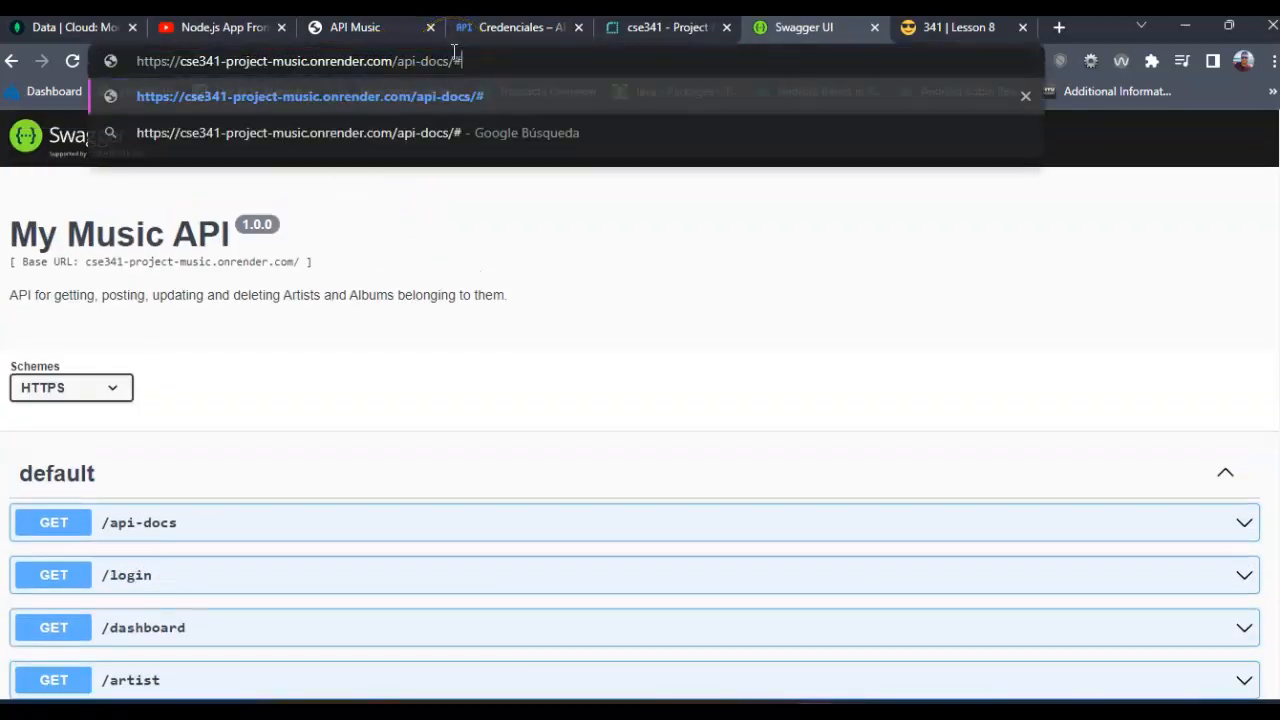
{"action": "type", "text": "dashboard"}
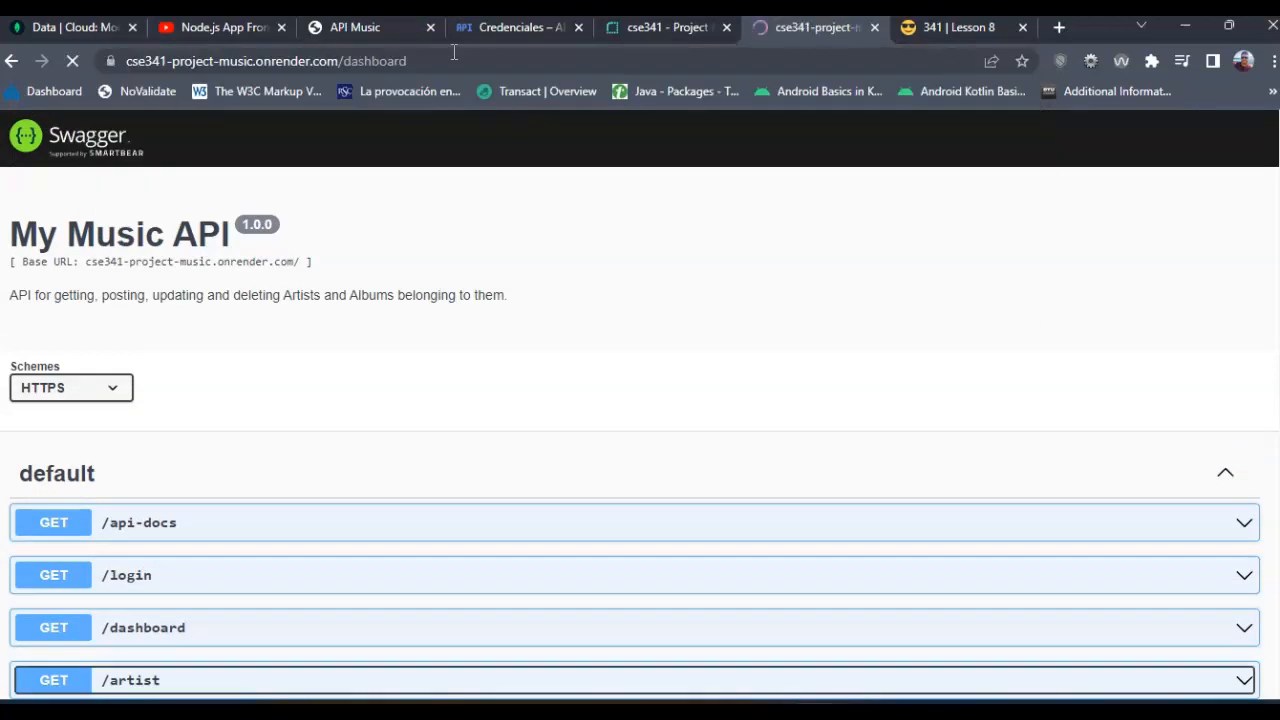
{"action": "left_click", "coordinate": [800, 27]}
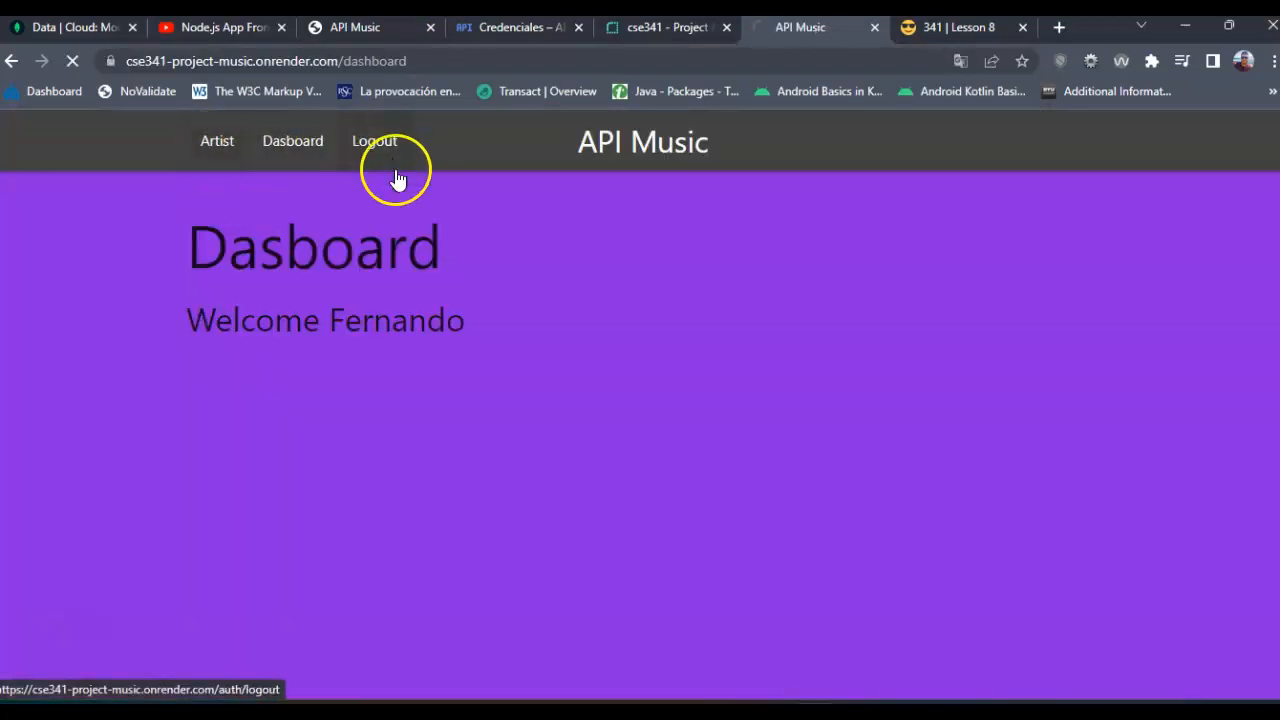
{"action": "left_click", "coordinate": [217, 141]}
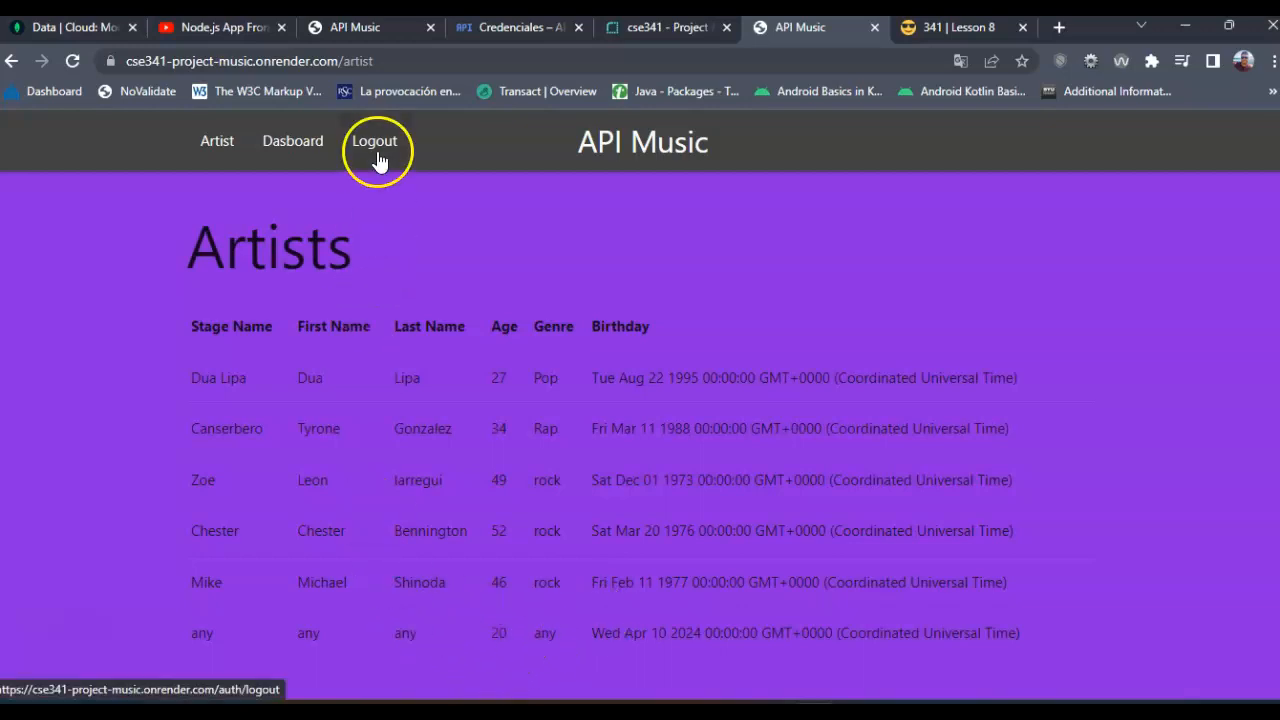
{"action": "left_click", "coordinate": [375, 141]}
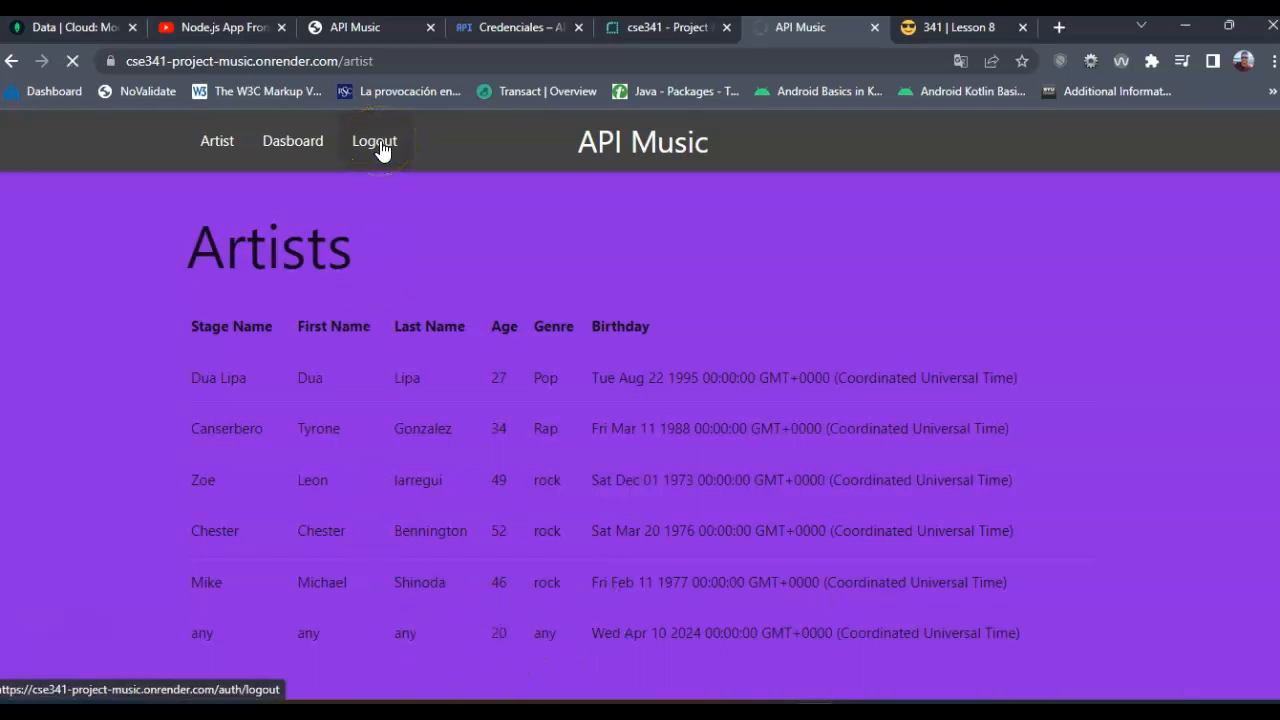
{"action": "left_click", "coordinate": [374, 140]}
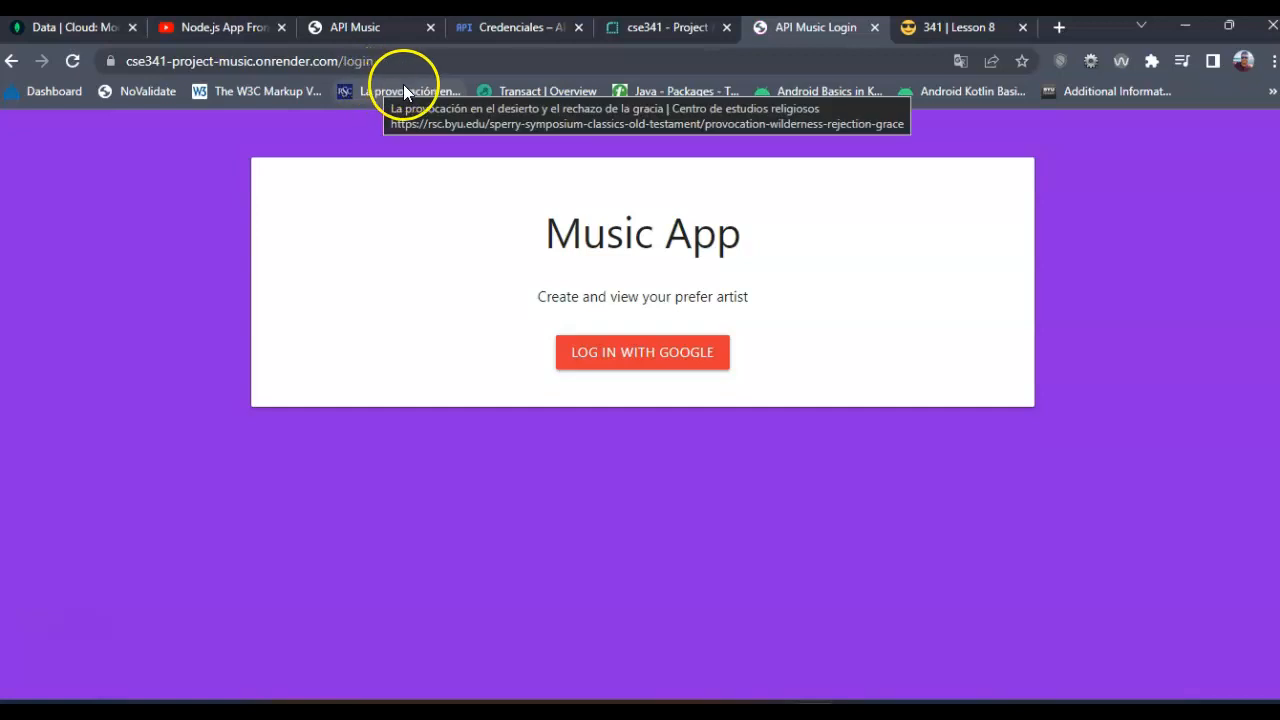
{"action": "mouse_move", "coordinate": [400, 52]}
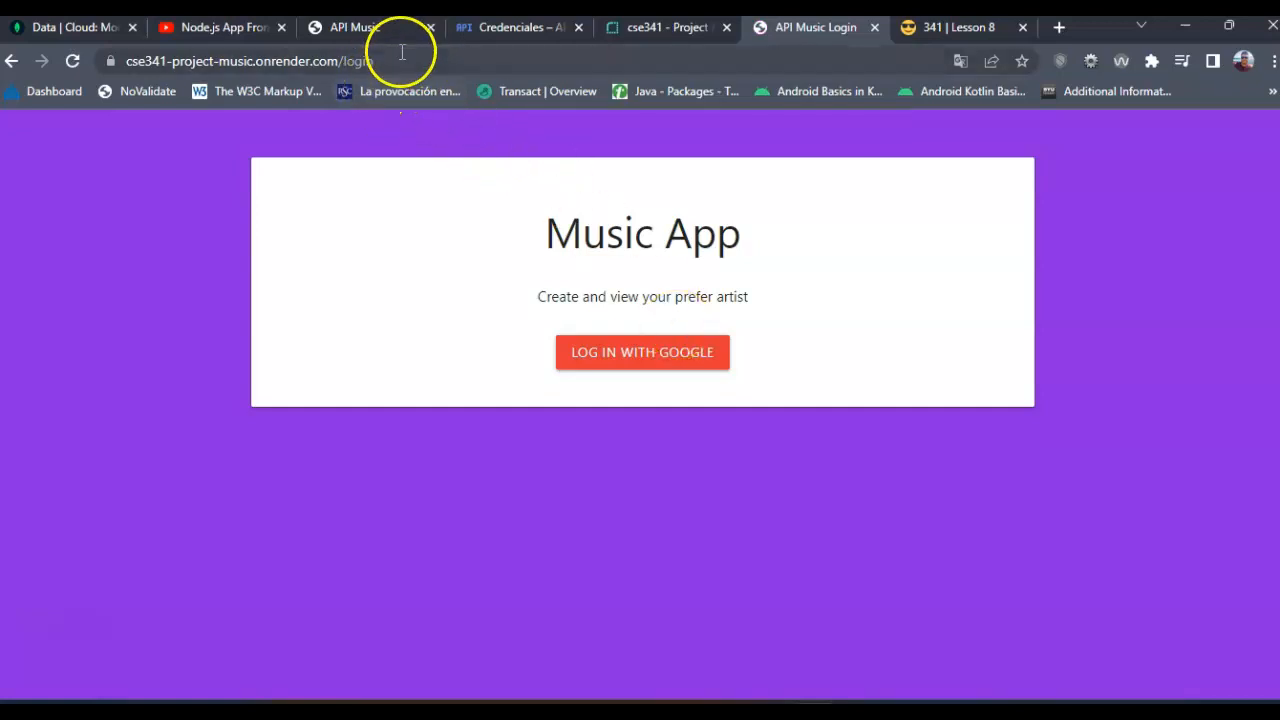
Enter the /artist path in the address bar to test the protected route after logout.
{"action": "left_click", "coordinate": [250, 61]}
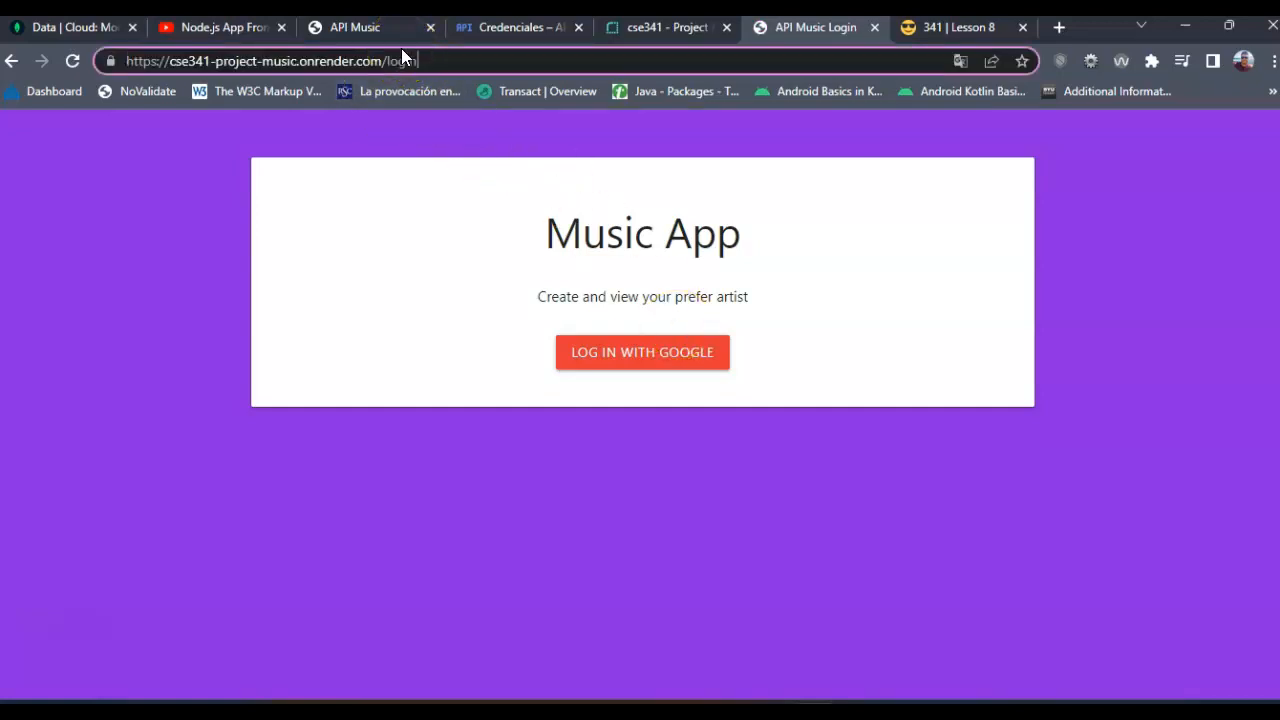
{"action": "type", "text": "api-docs"}
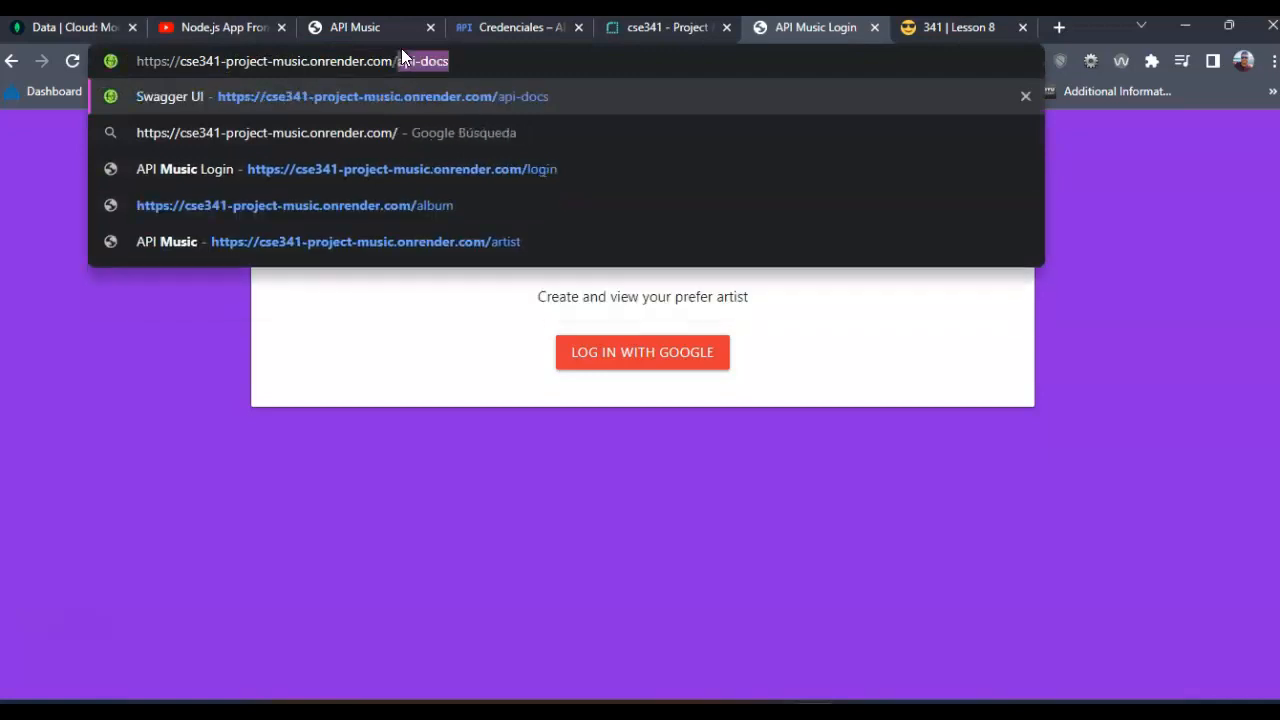
{"action": "type", "text": "artist"}
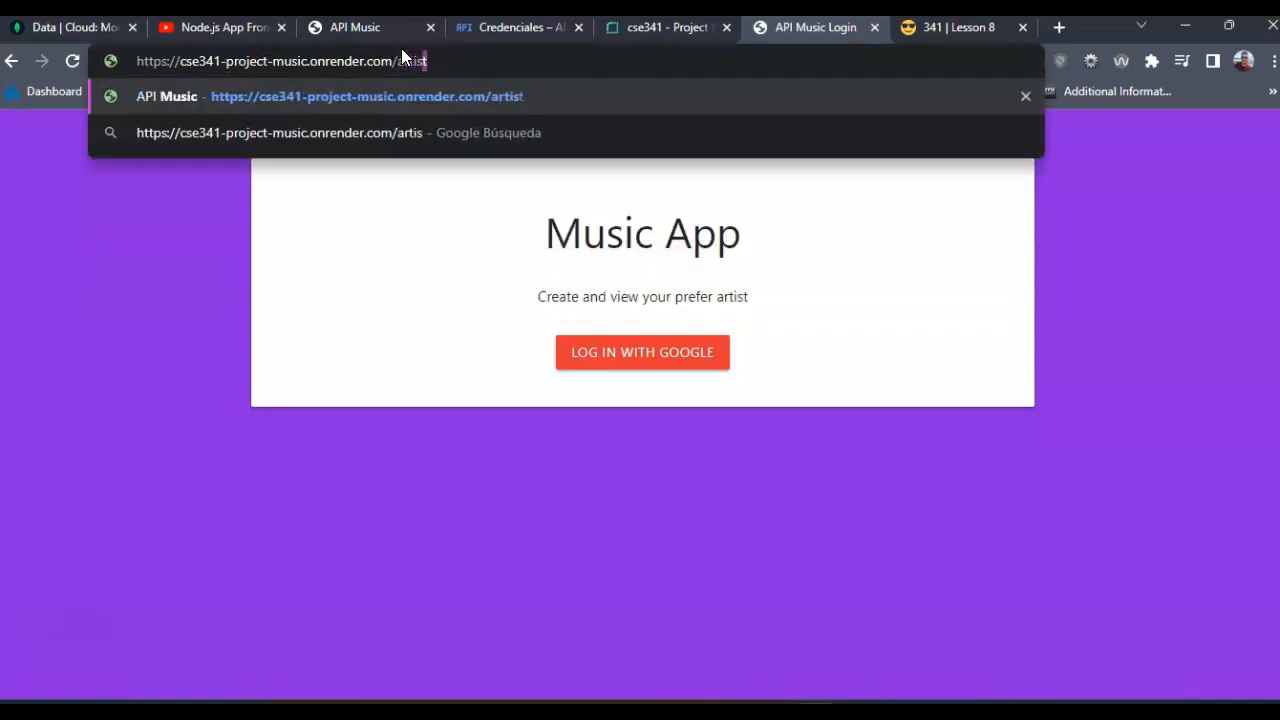
{"action": "type", "text": "t"}
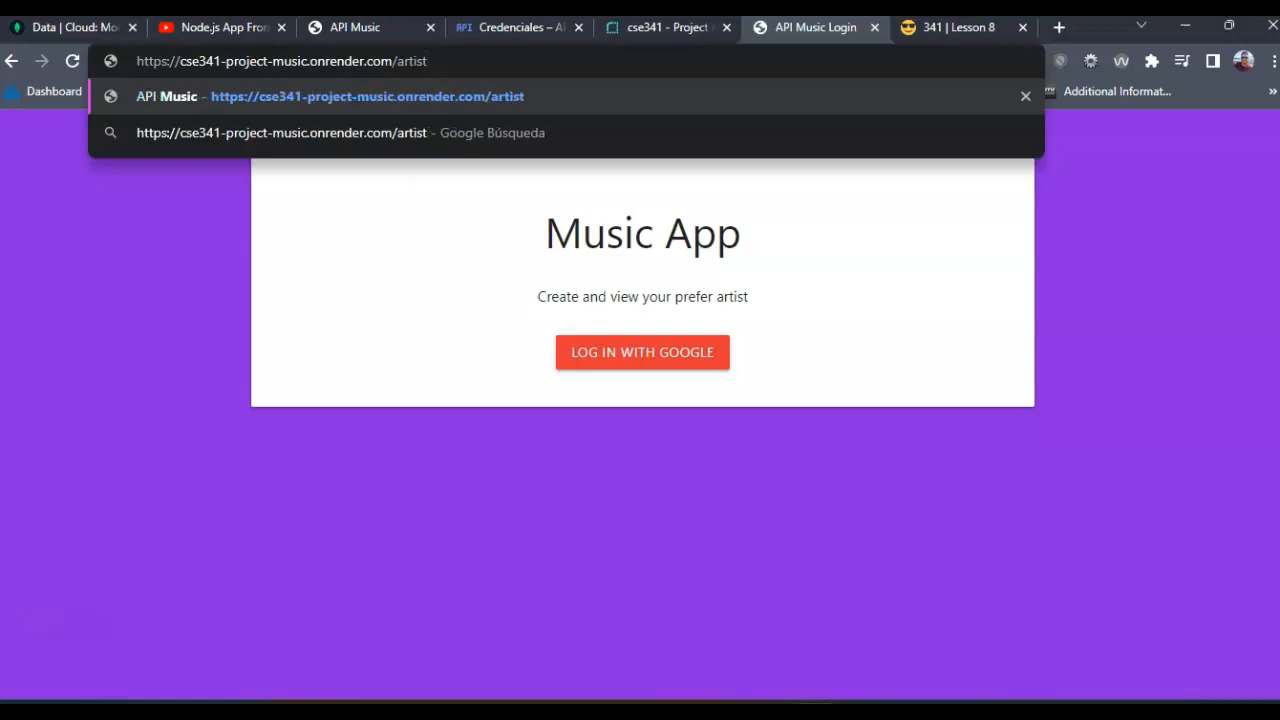
{"action": "left_click", "coordinate": [280, 61]}
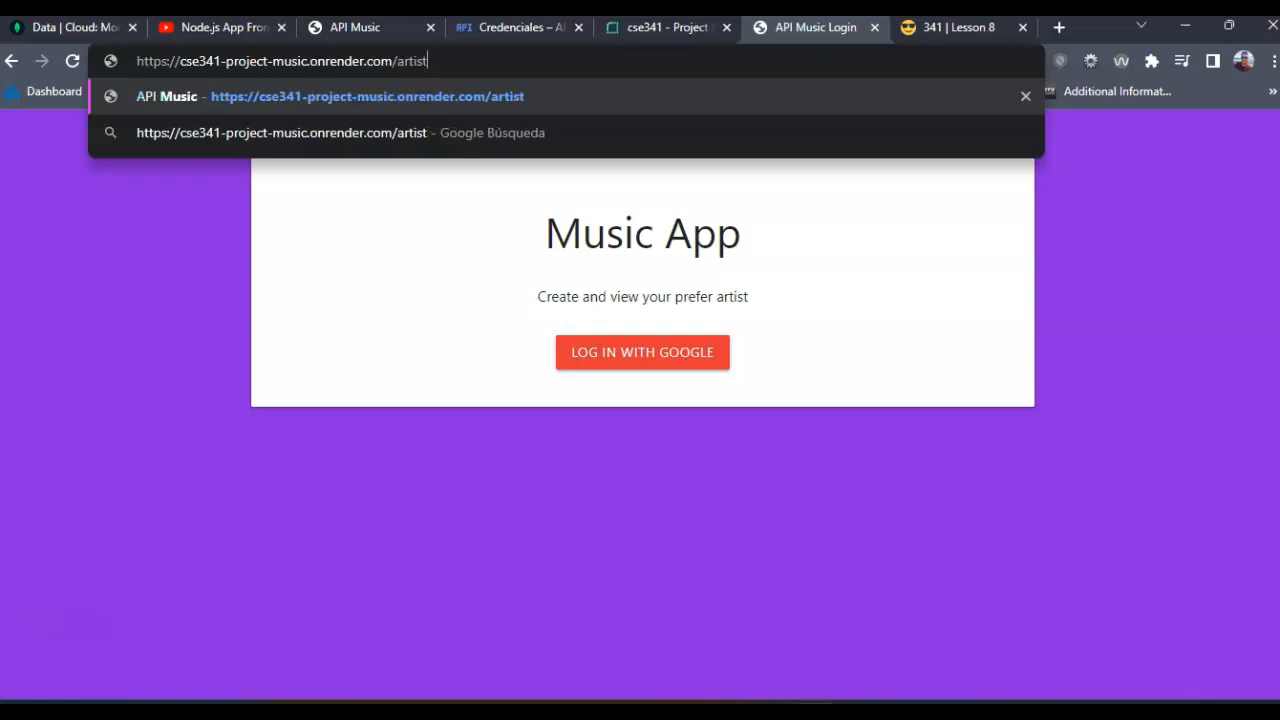